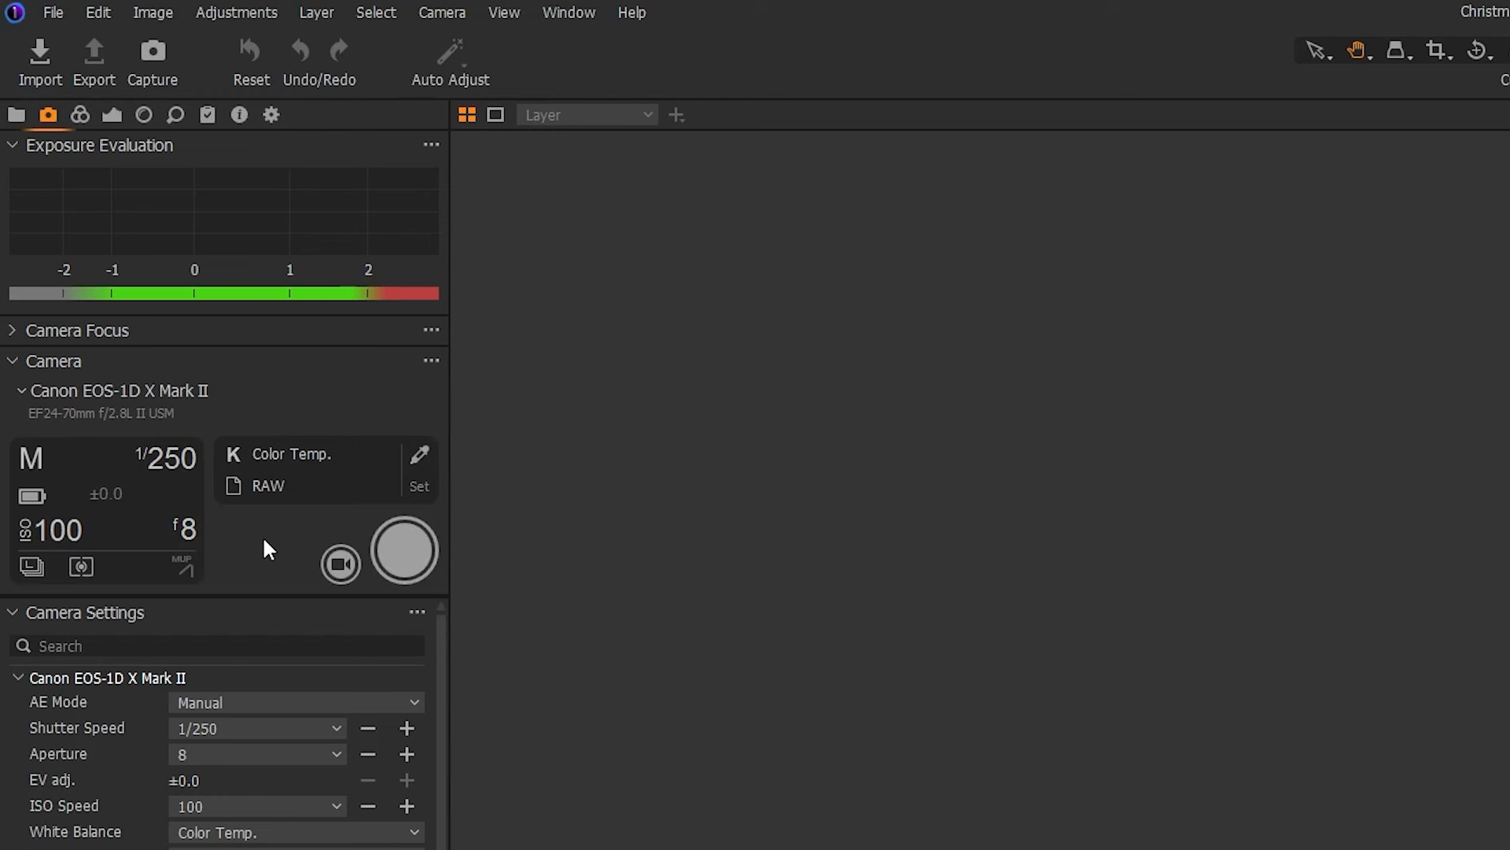
mouse_move(57, 505)
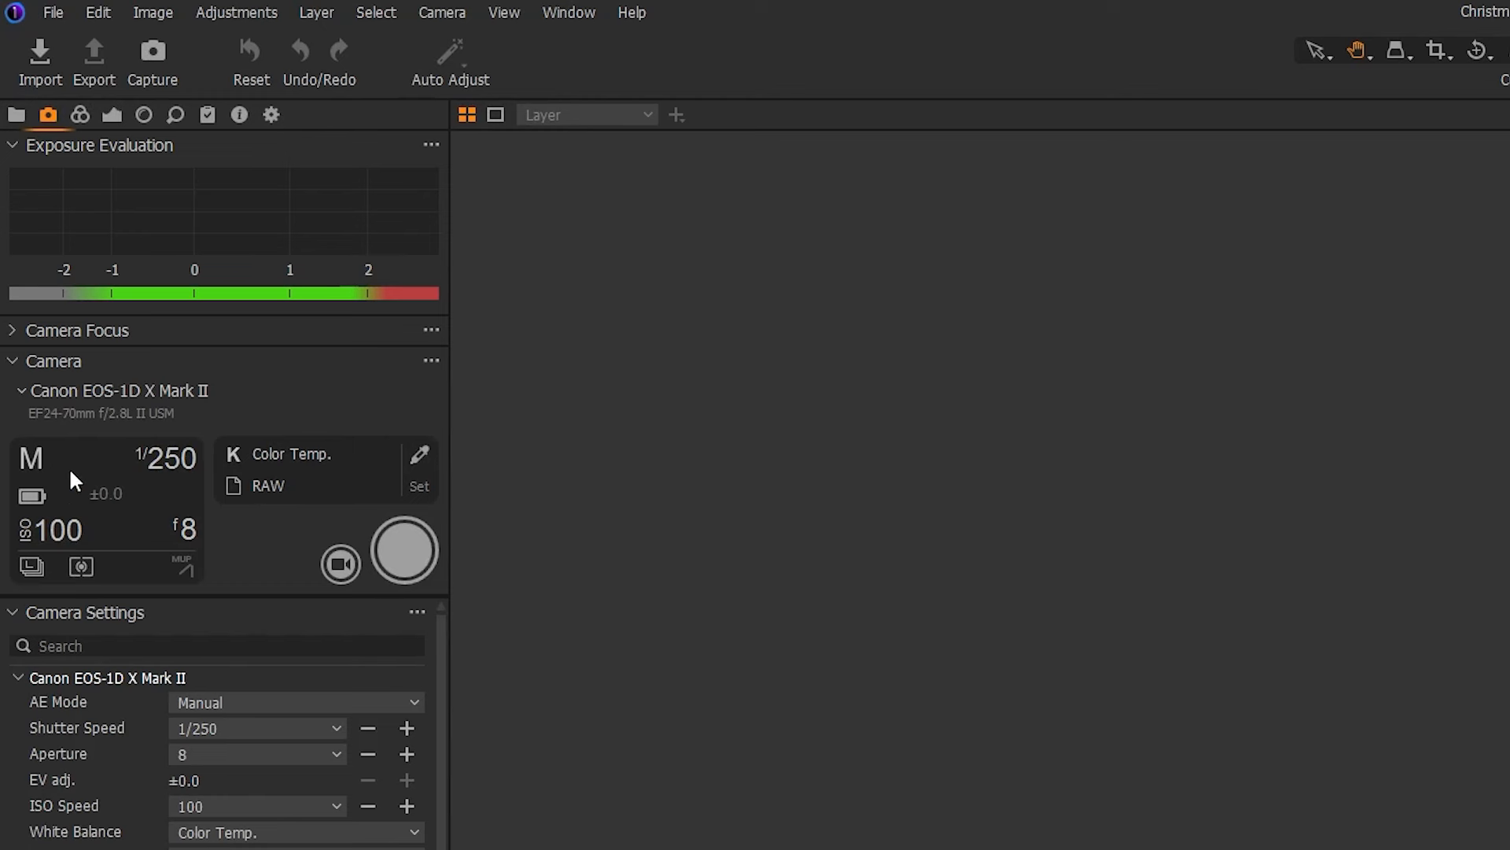
mouse_move(165, 472)
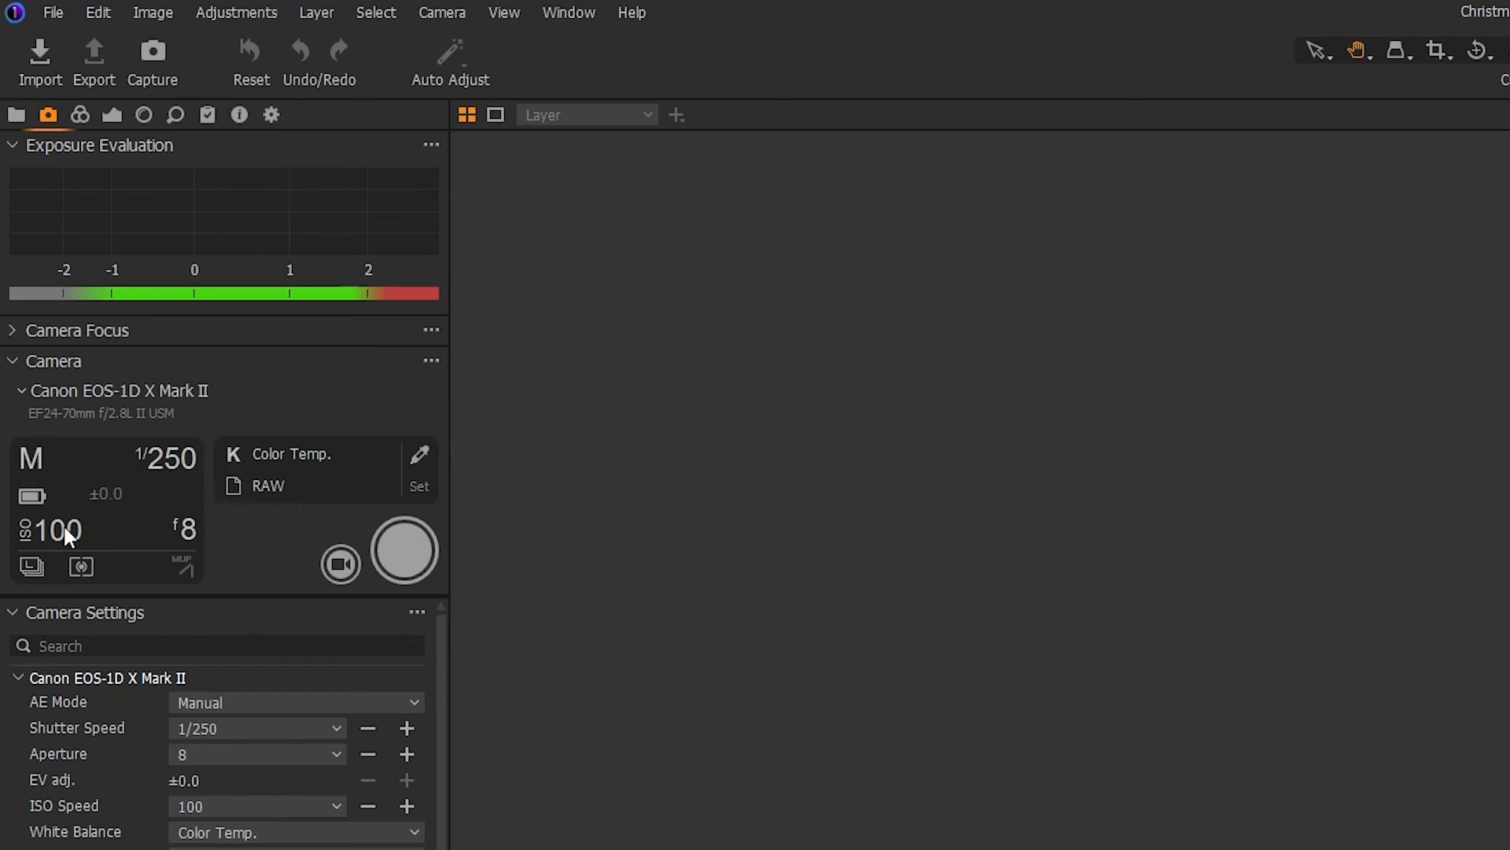
mouse_move(165, 546)
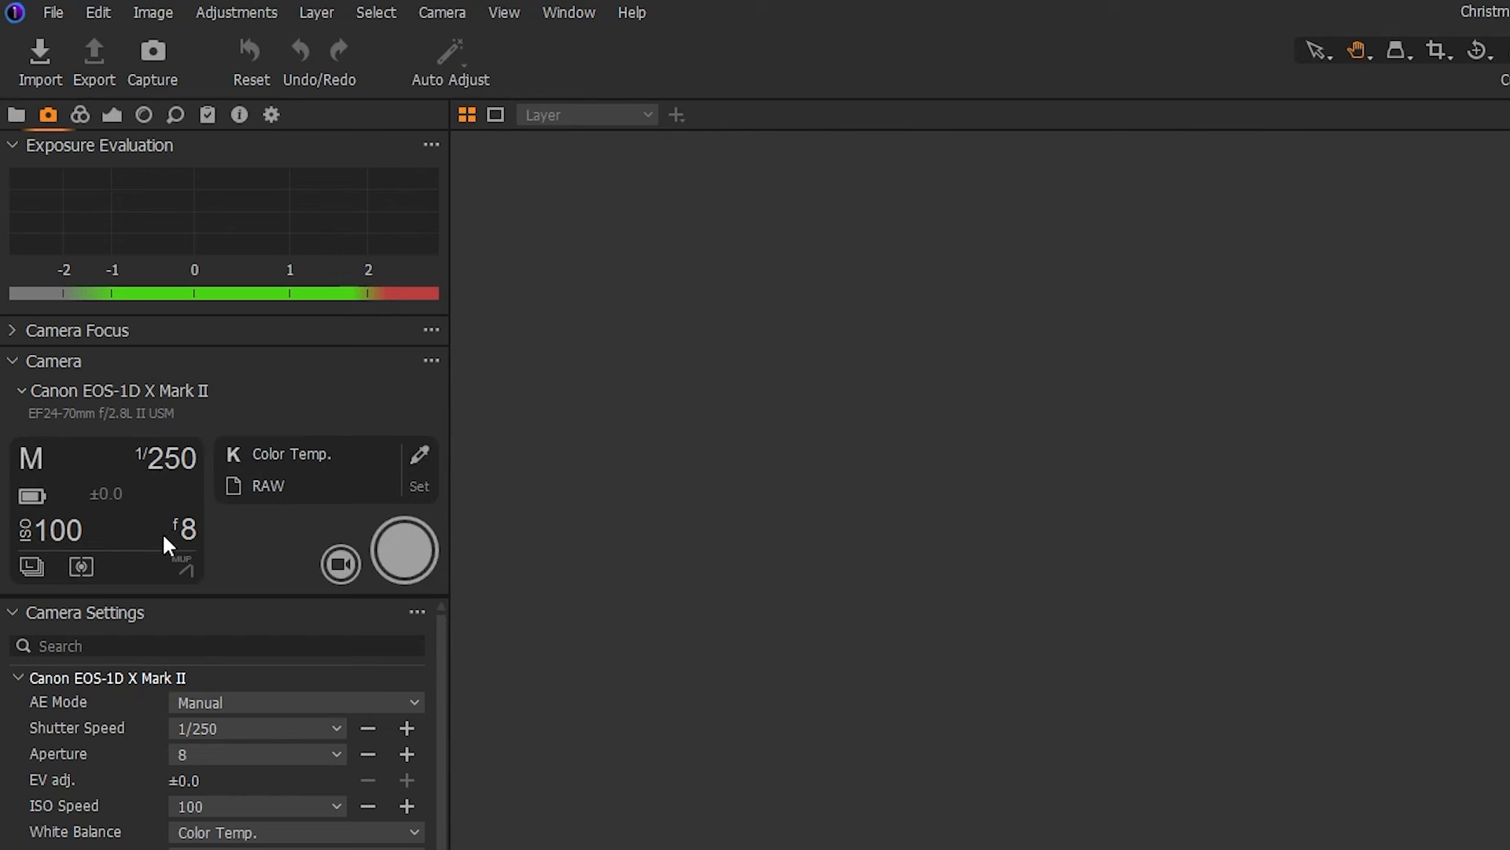
mouse_move(188, 530)
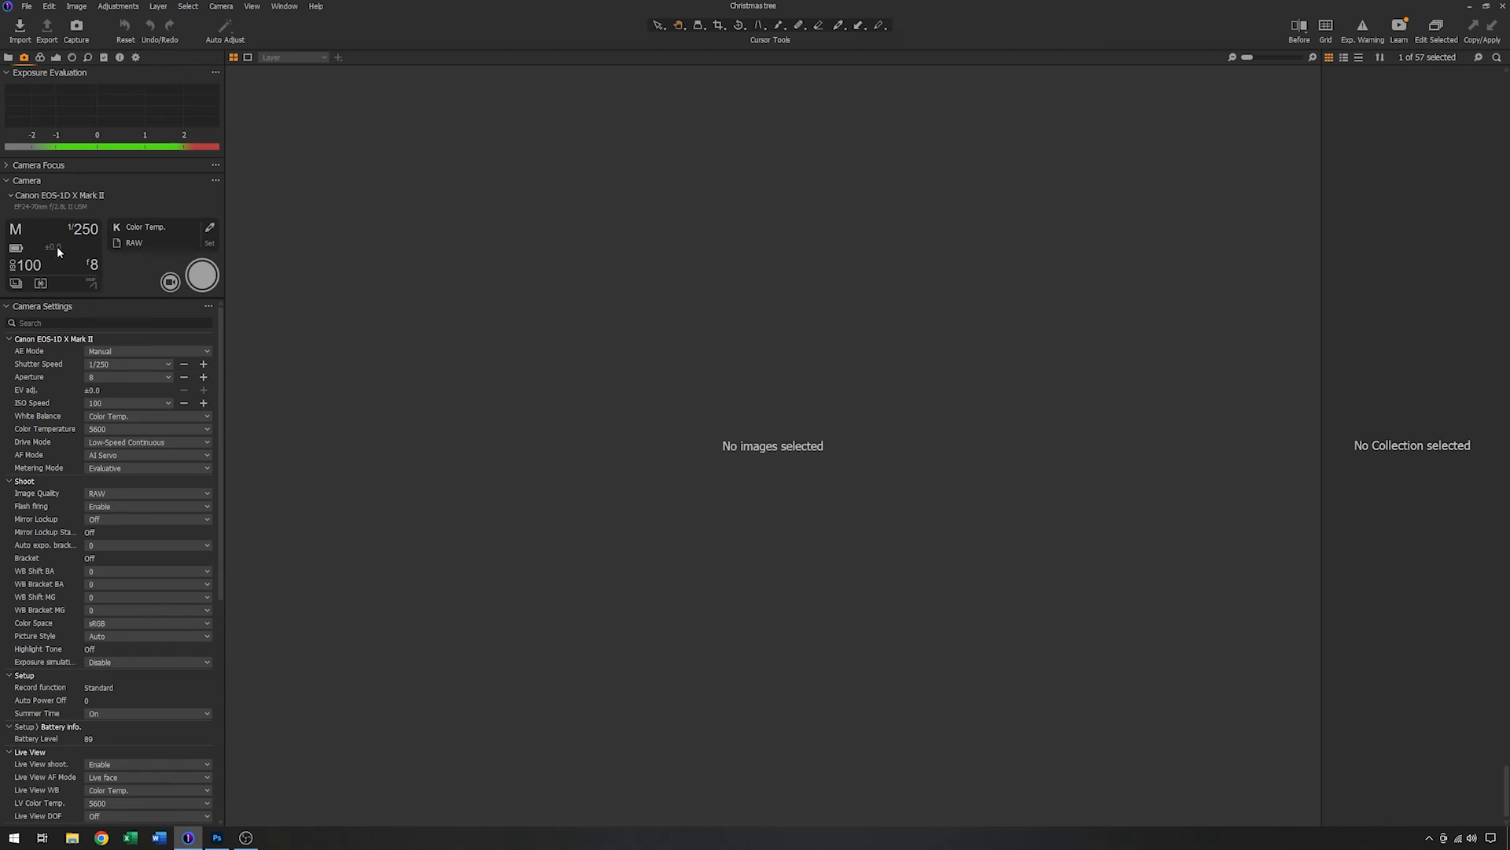
mouse_move(85, 236)
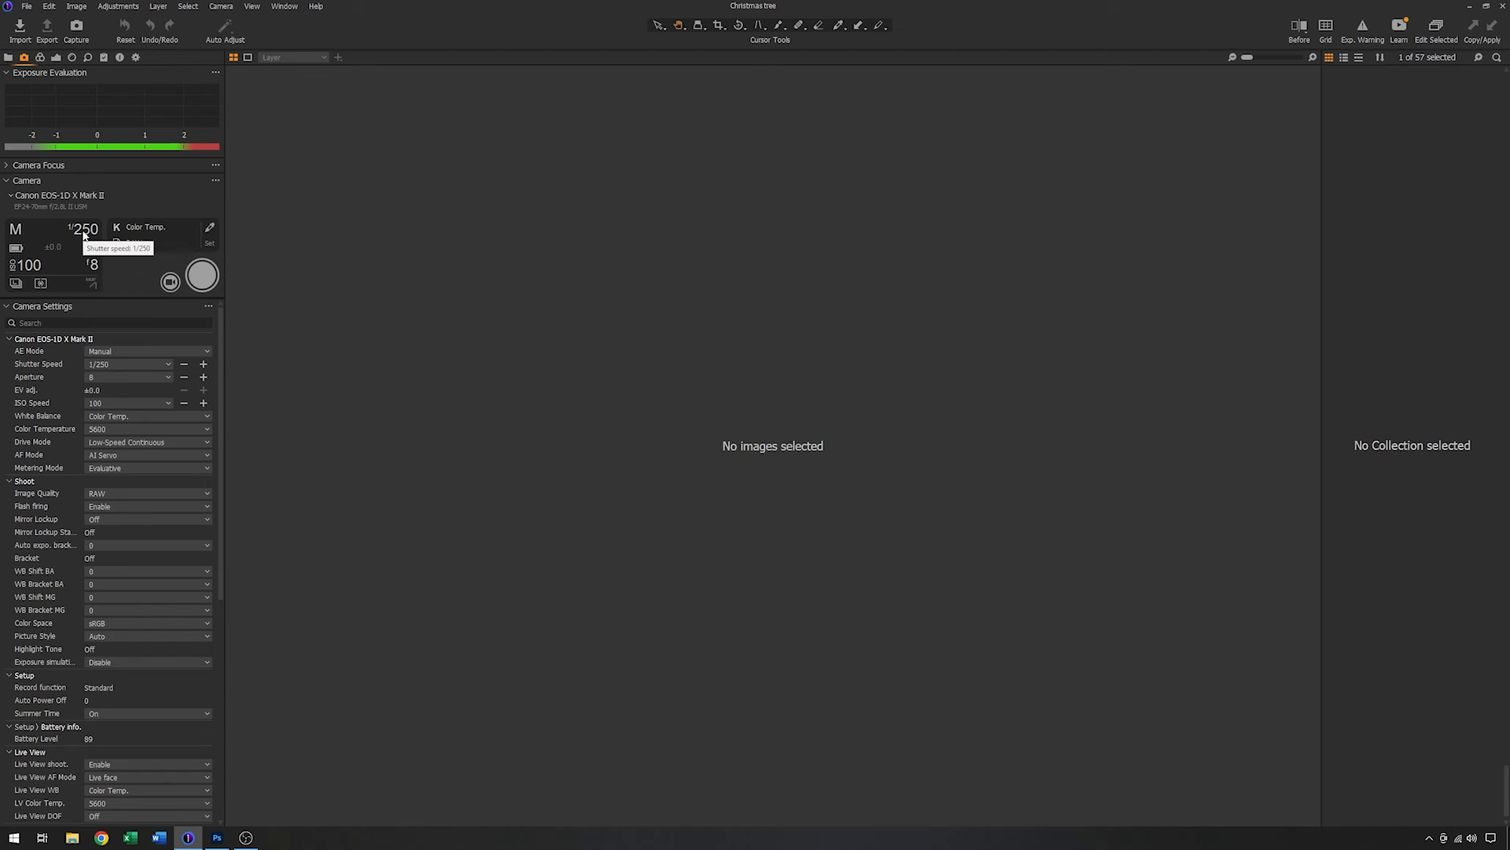
Set the tethered camera's shutter speed to 1 second for the tree capture
left_click(85, 228)
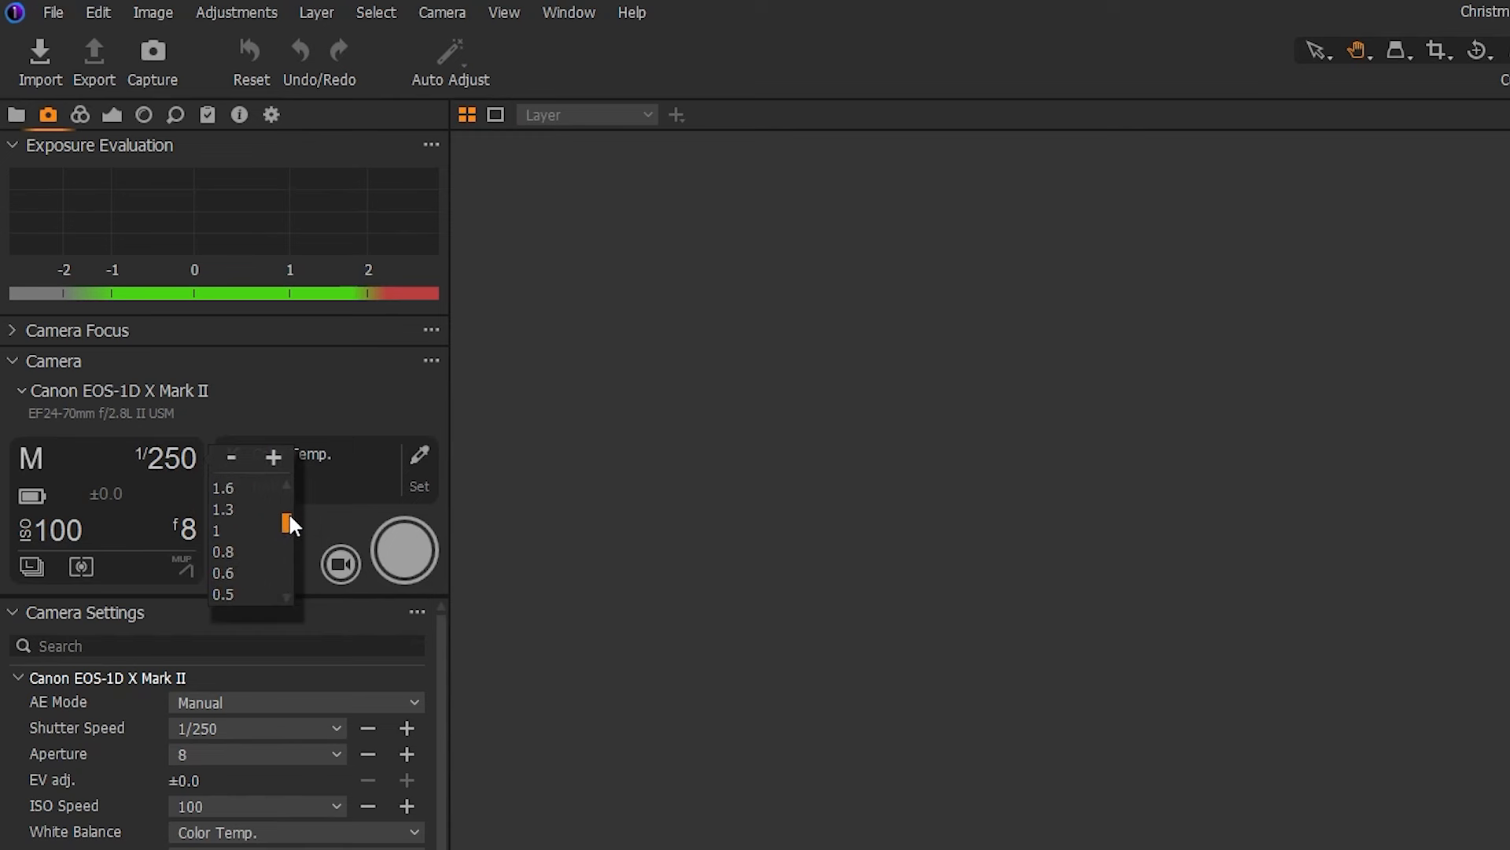
left_click(217, 530)
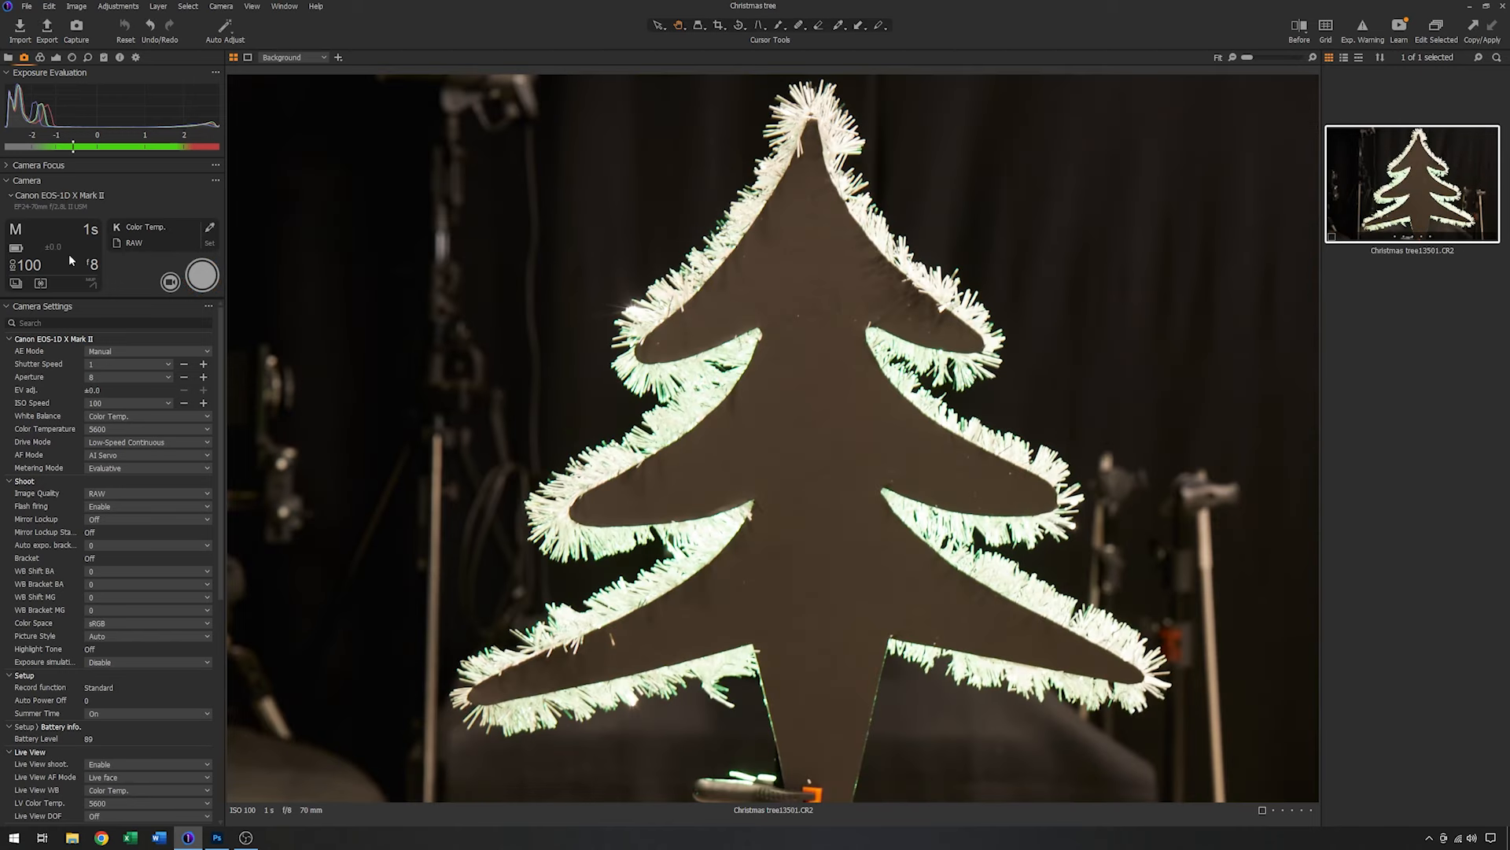
mouse_move(901, 211)
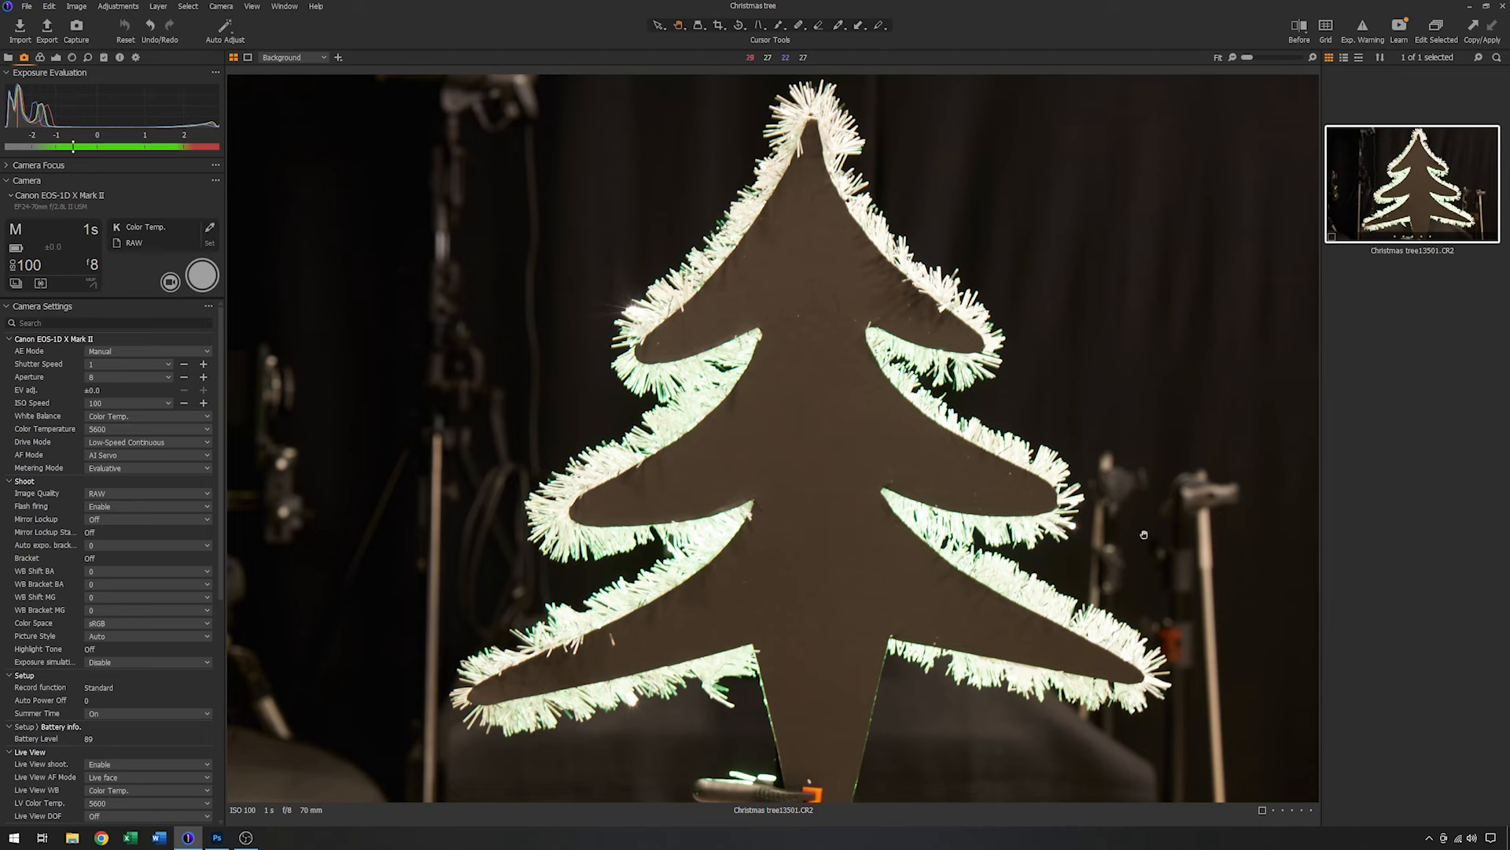
Bring up the aperture value list for the tethered camera at f/8
left_click(93, 265)
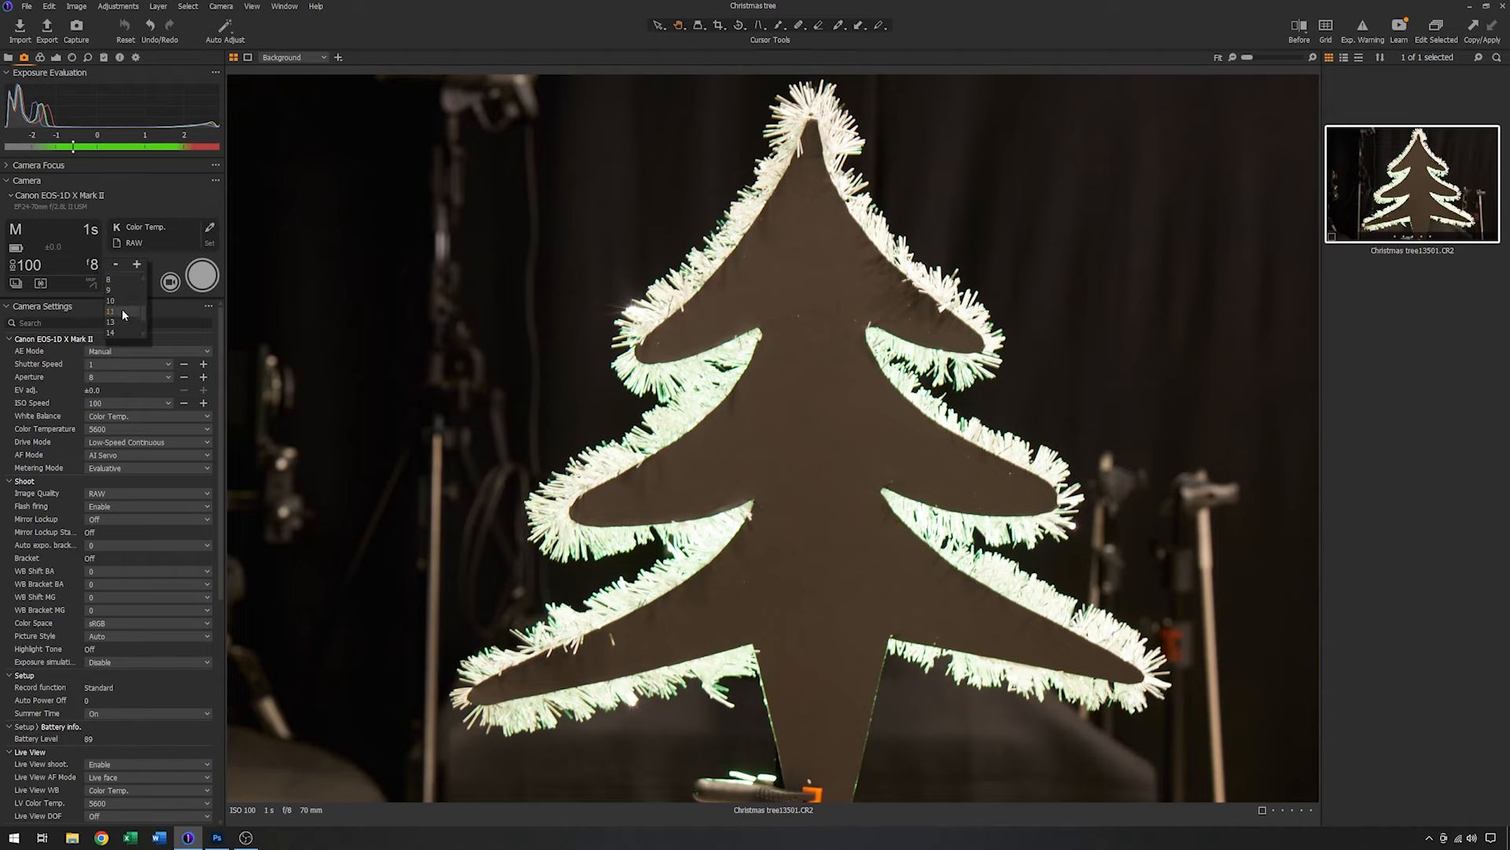
left_click(111, 312)
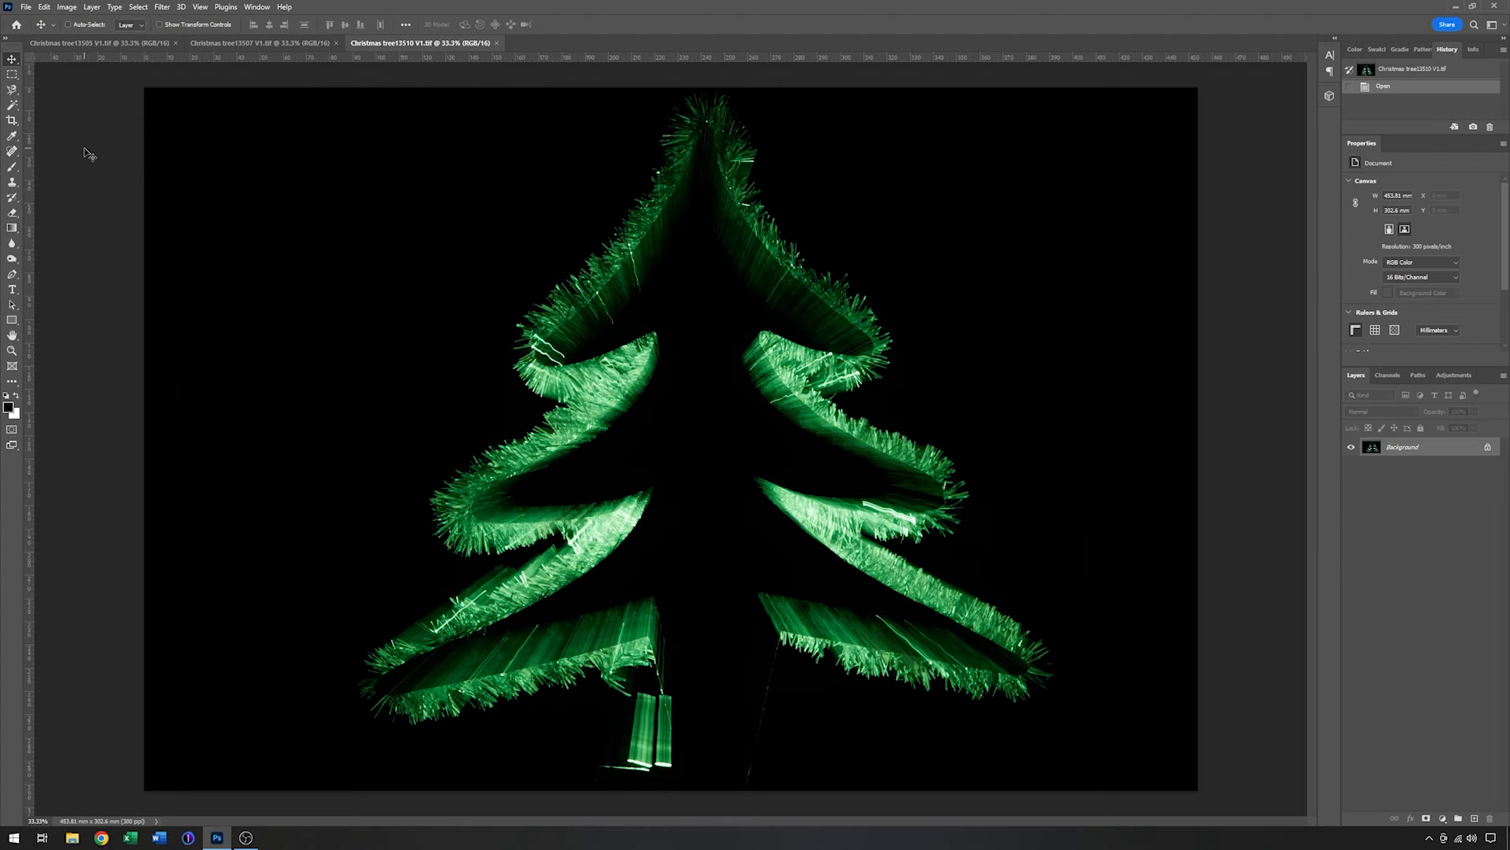
mouse_move(351, 96)
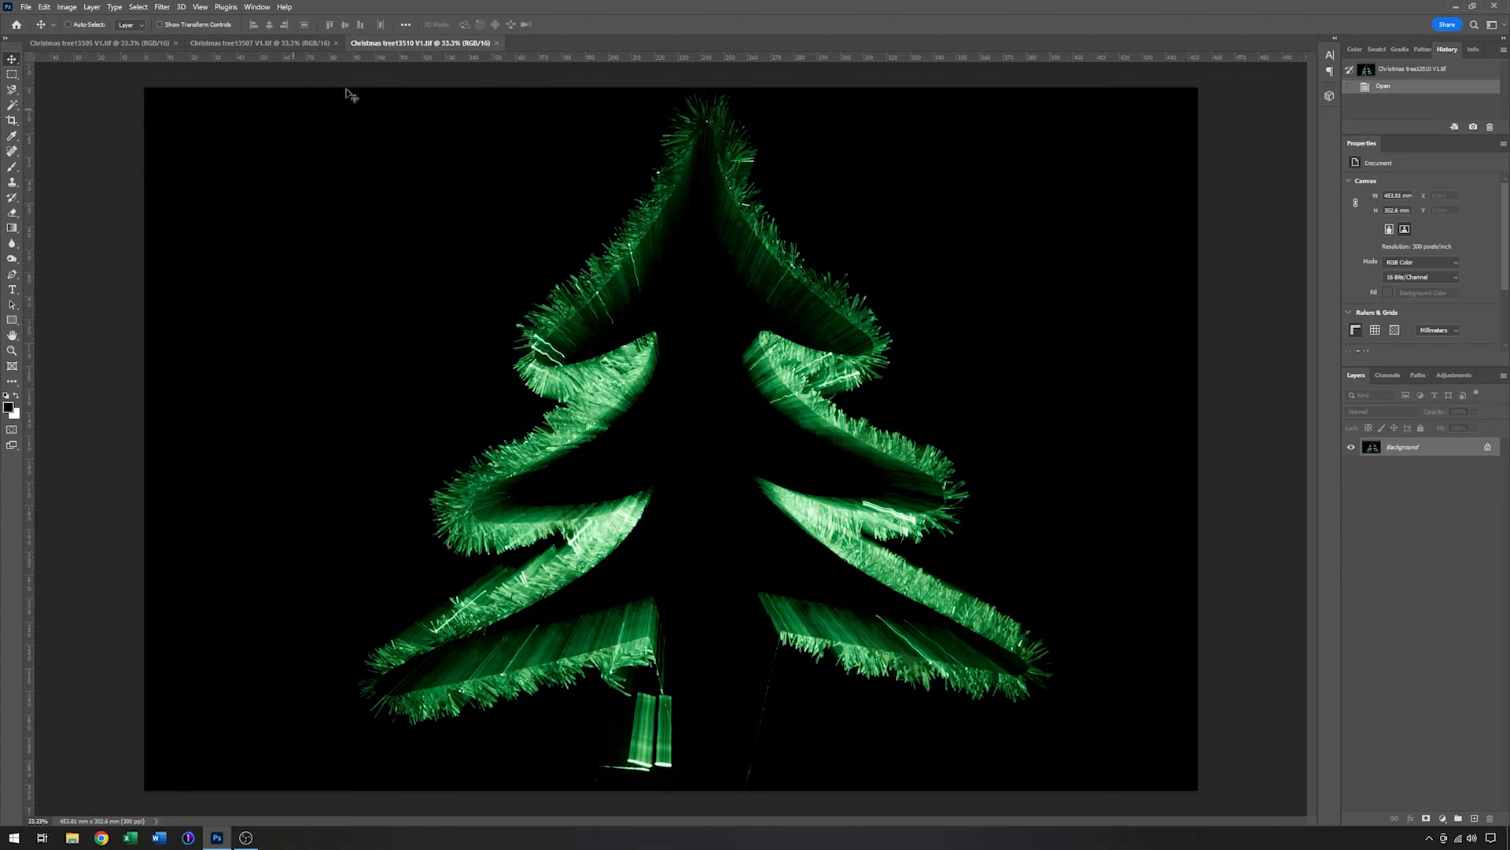
mouse_move(231, 60)
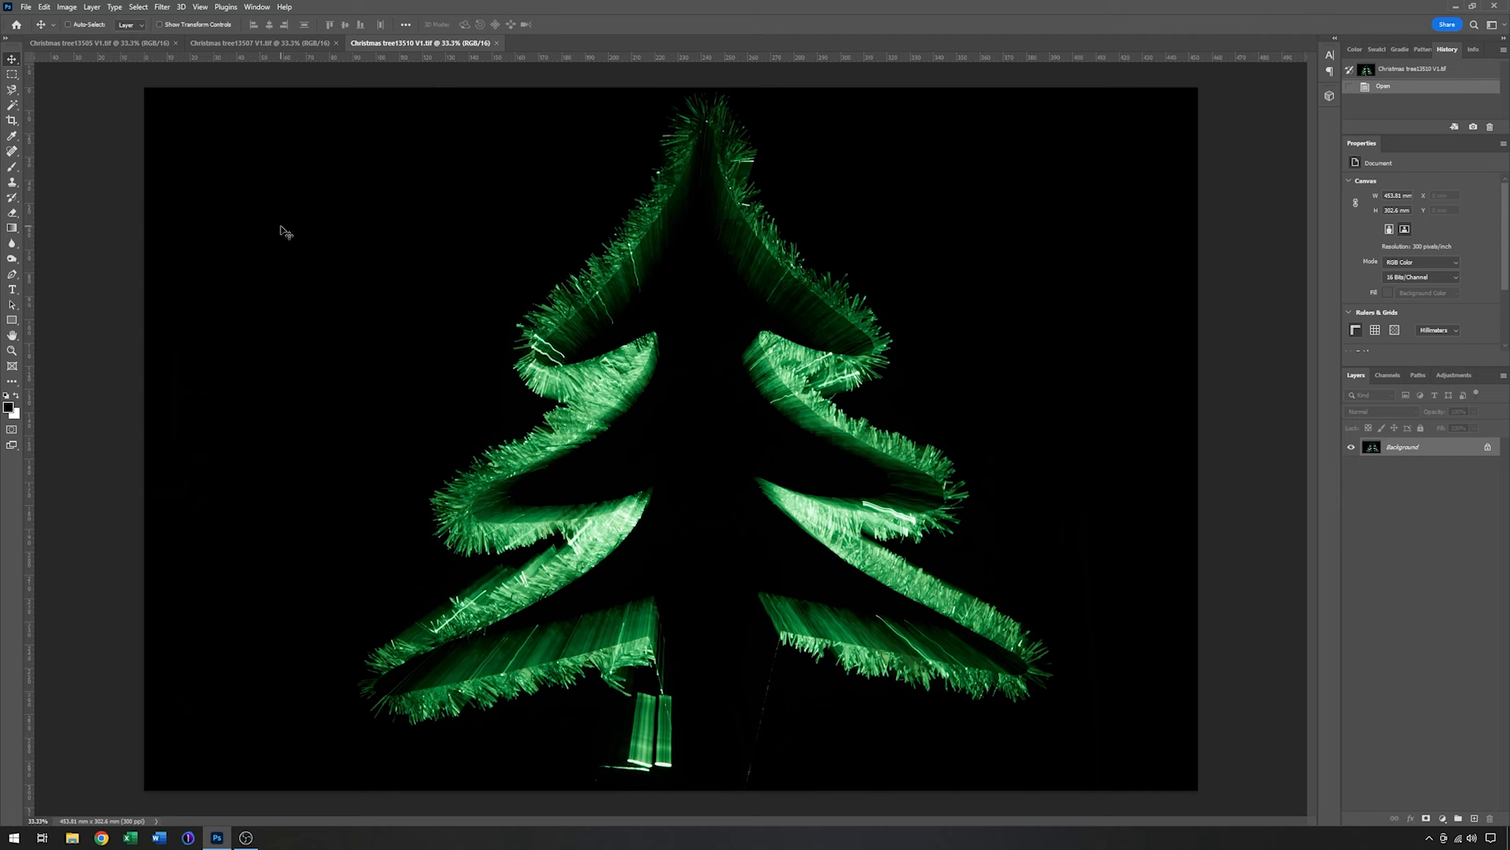
mouse_move(754, 282)
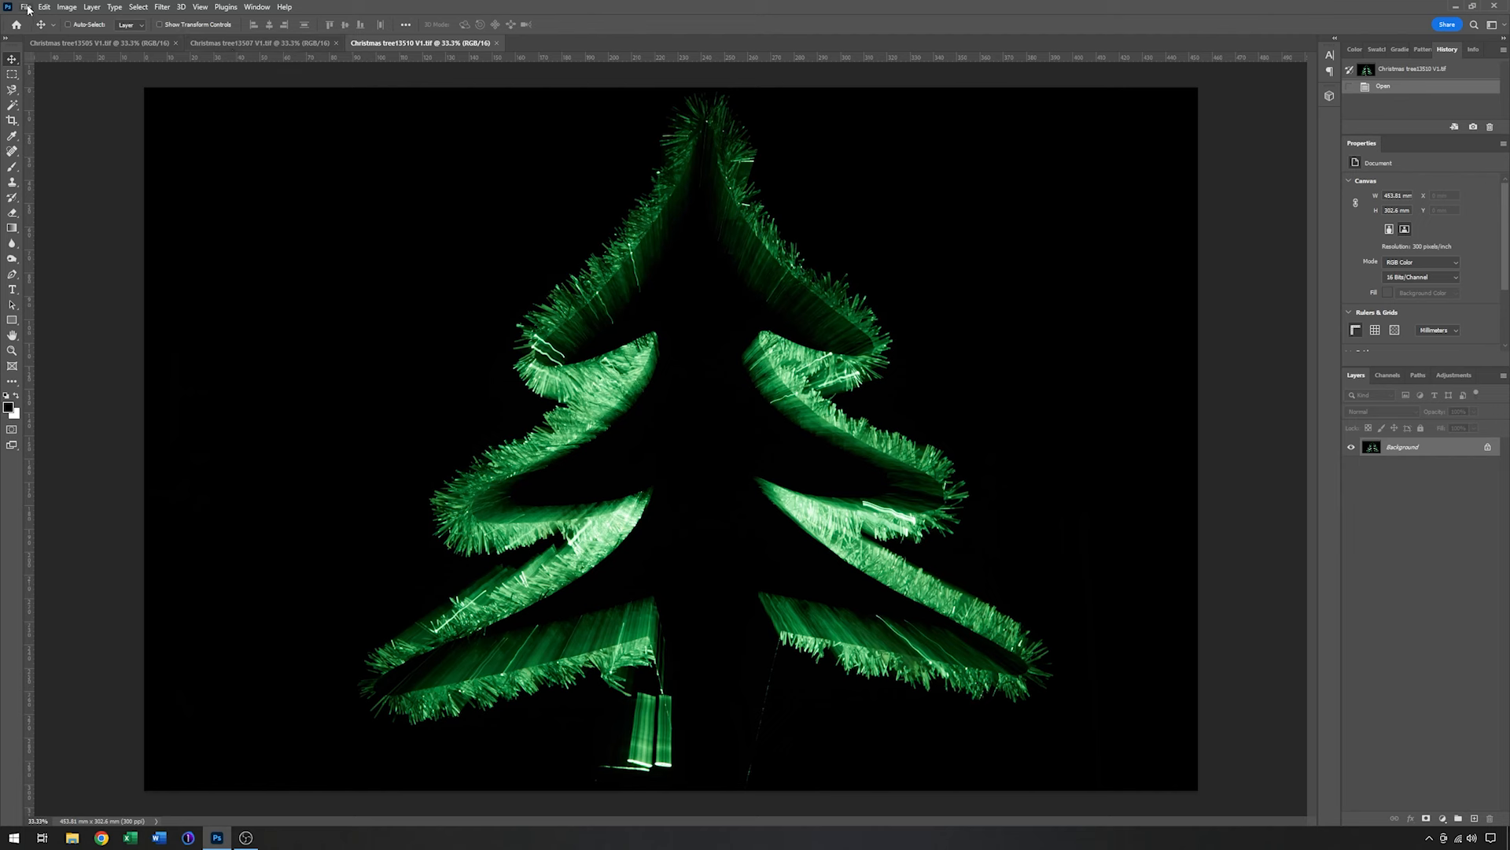
Load the three open tree TIFFs into one stacked document via Load Files into Stack
left_click(25, 6)
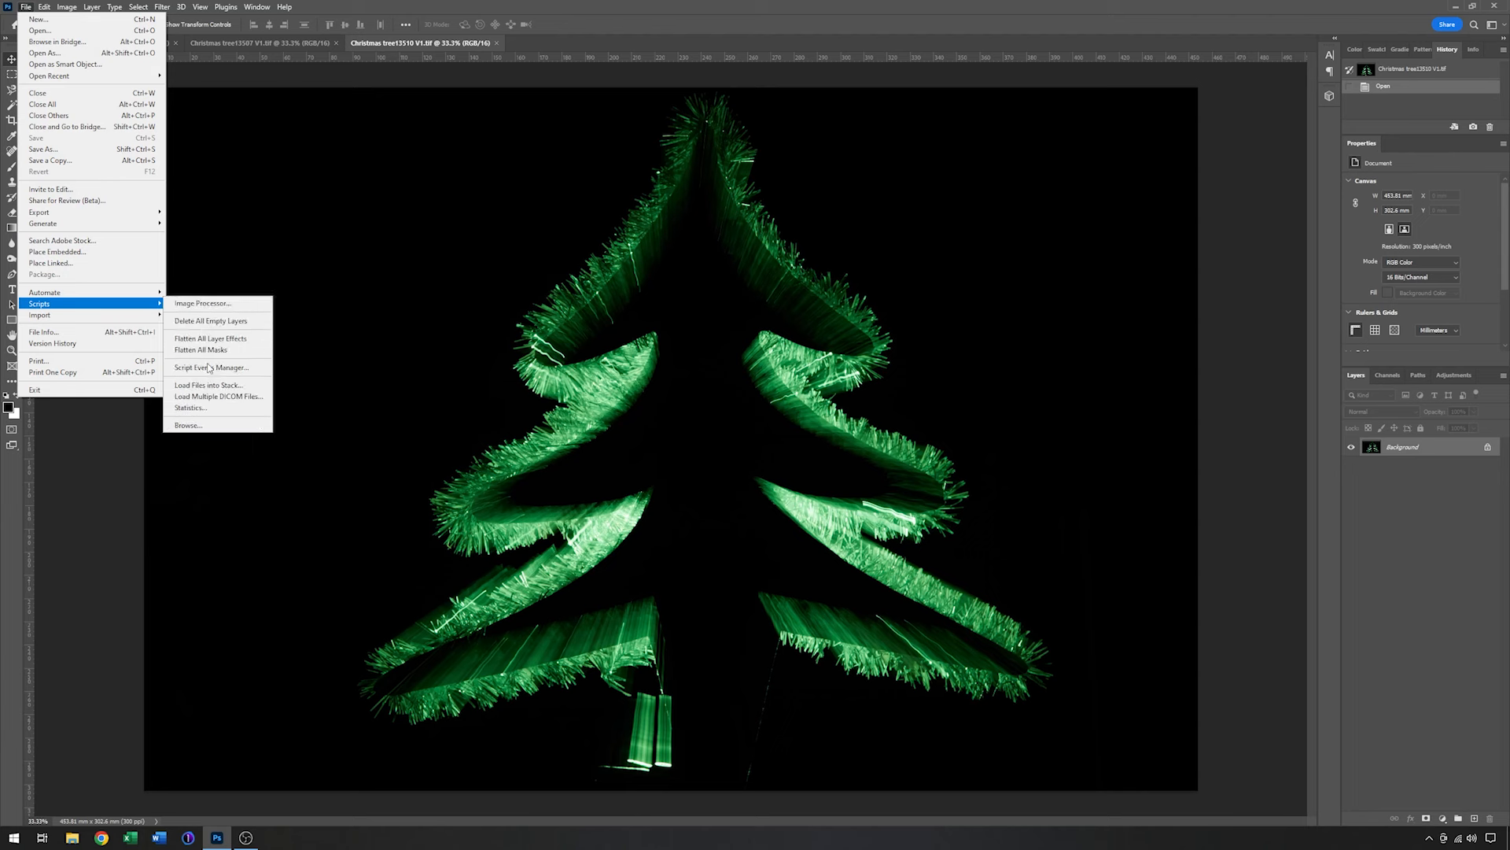
left_click(208, 385)
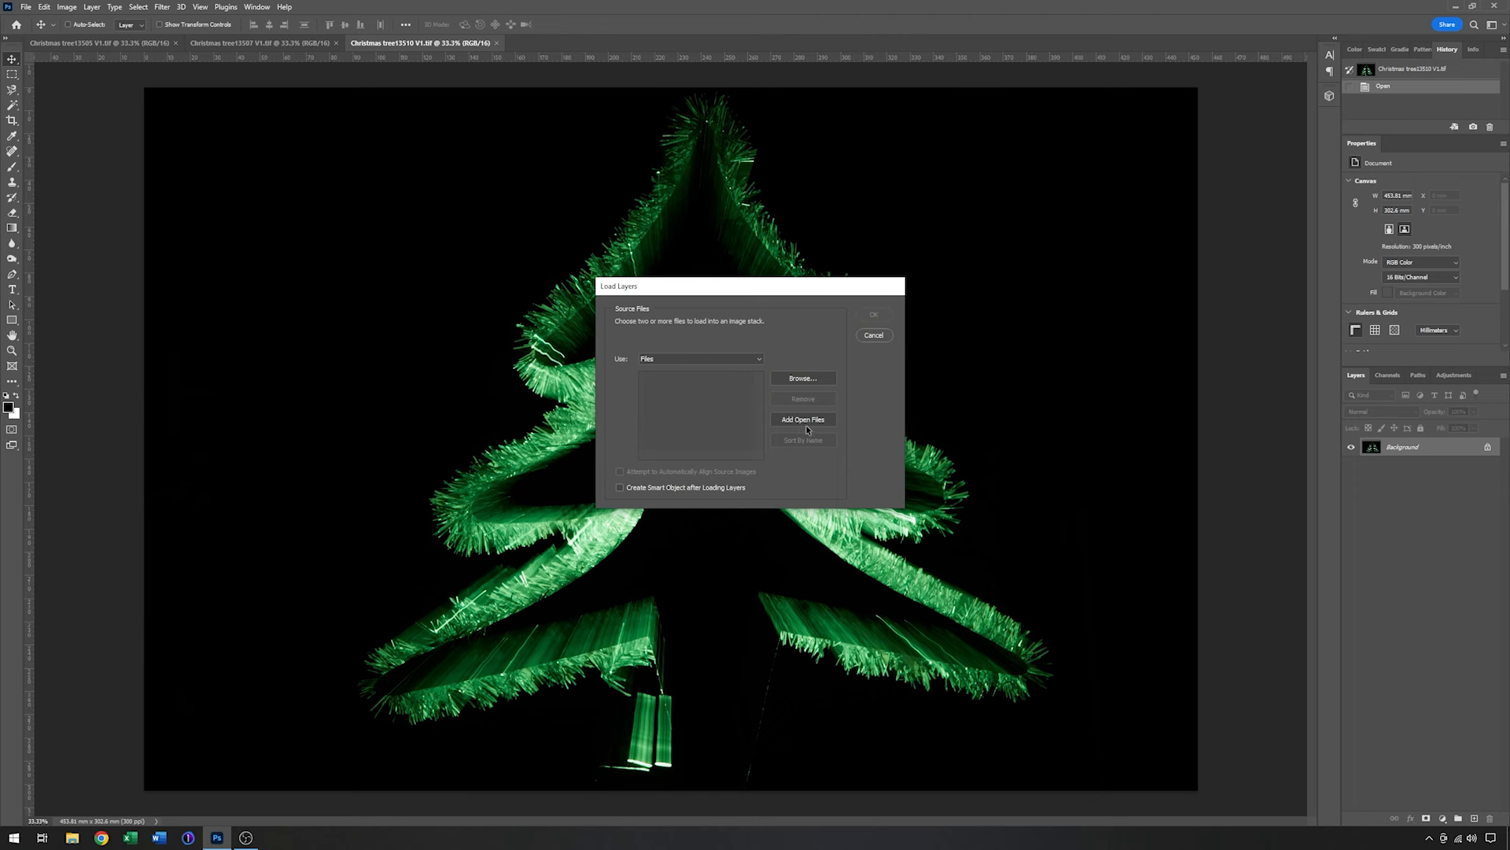
left_click(802, 419)
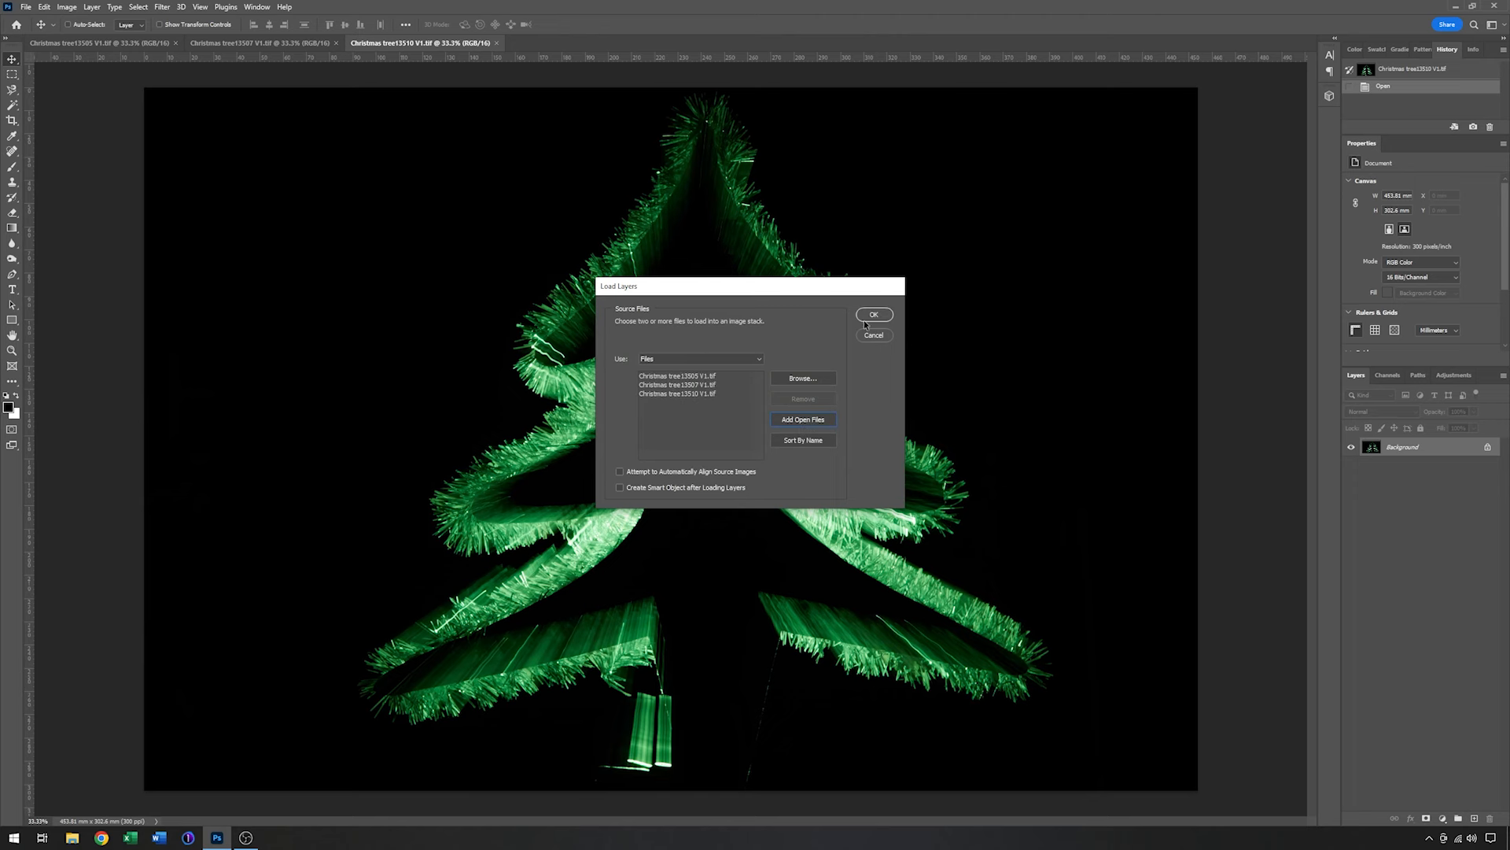
left_click(873, 314)
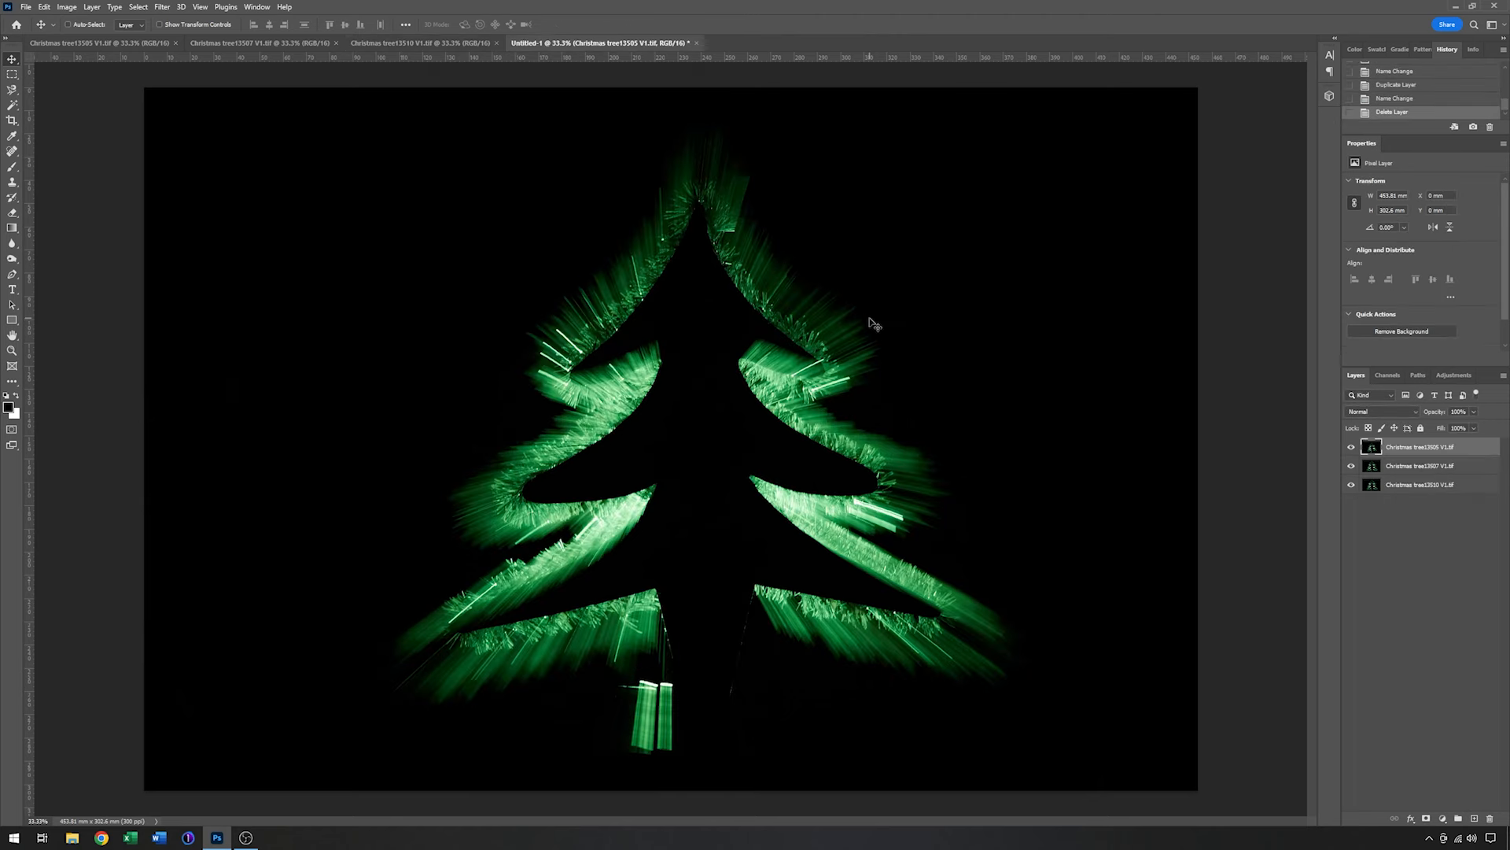
mouse_move(864, 392)
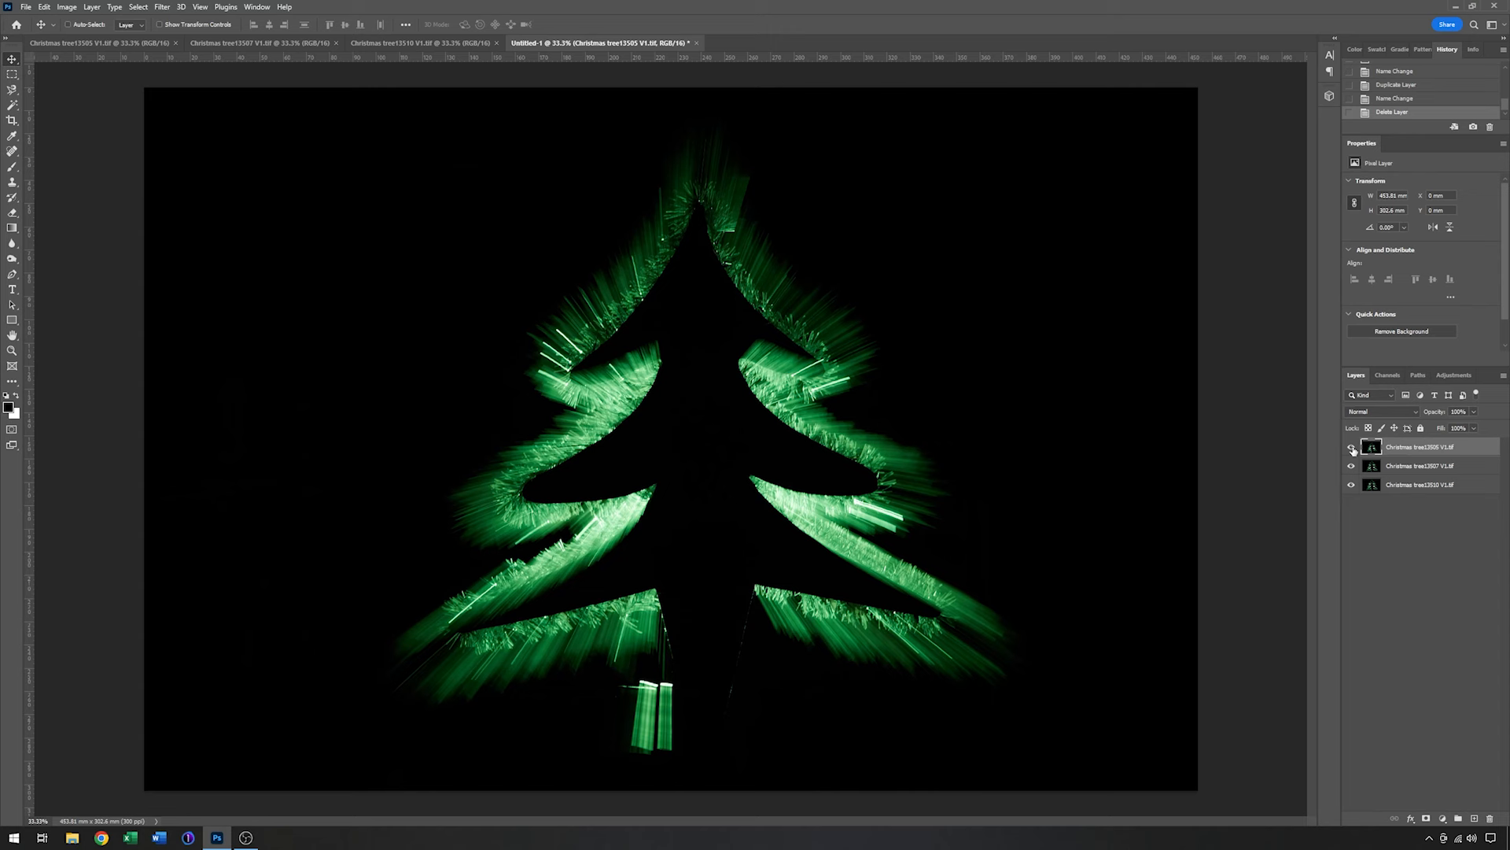
mouse_move(1353, 448)
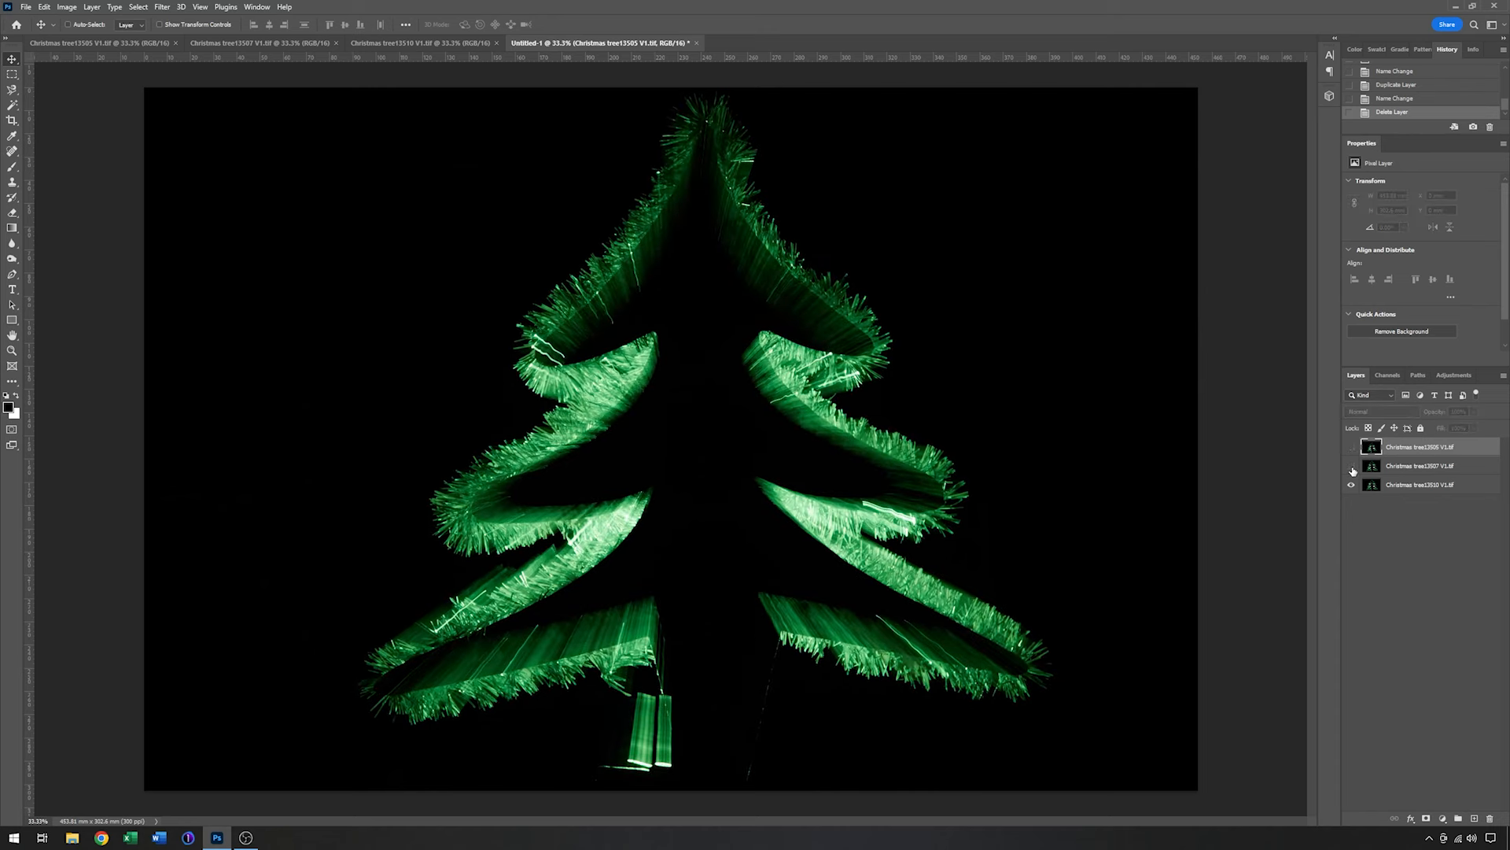
mouse_move(1351, 471)
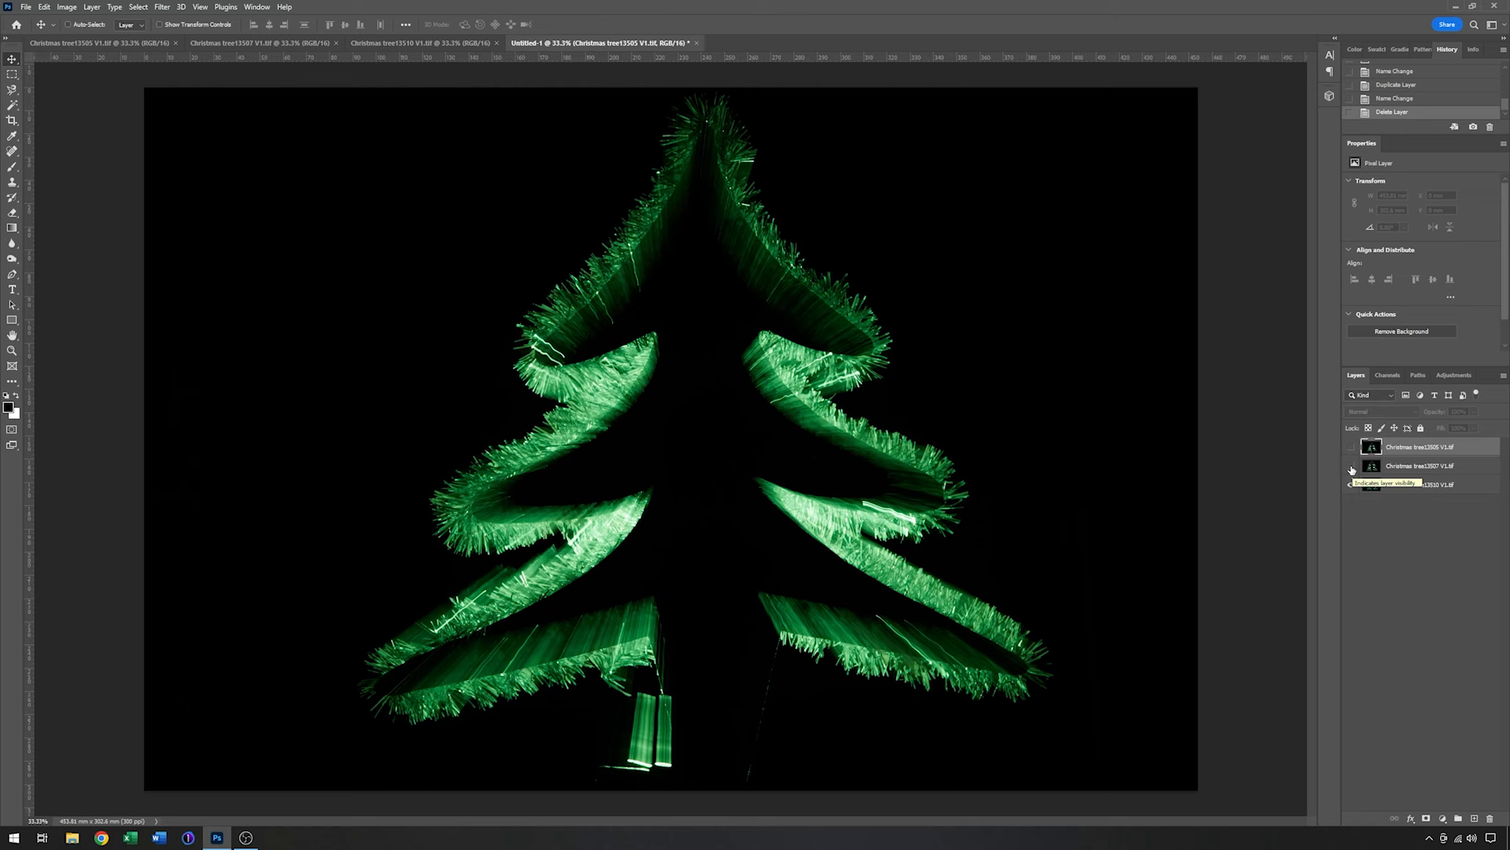
left_click(1350, 467)
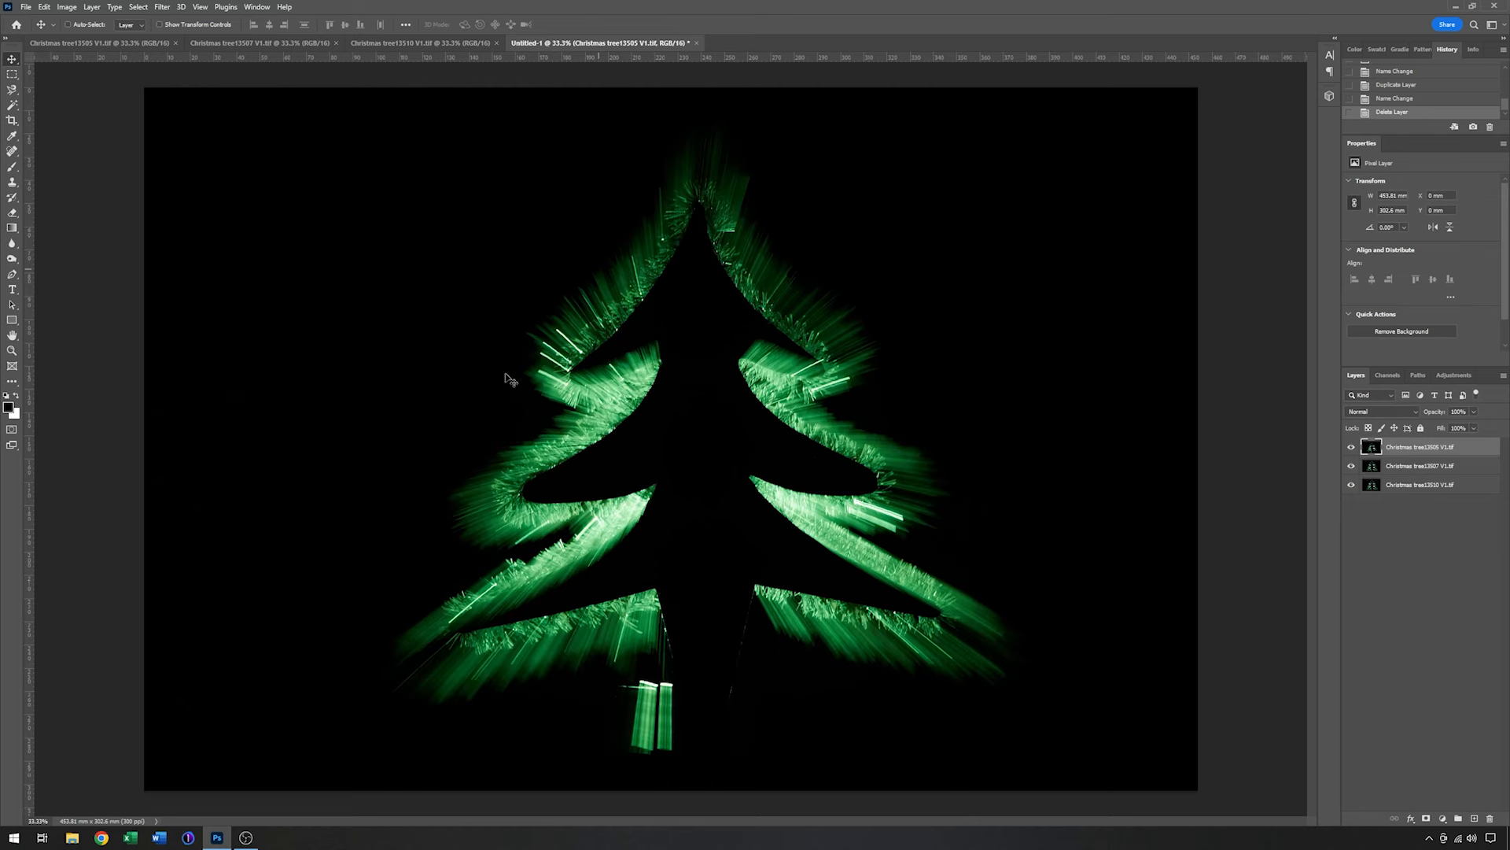
mouse_move(749, 529)
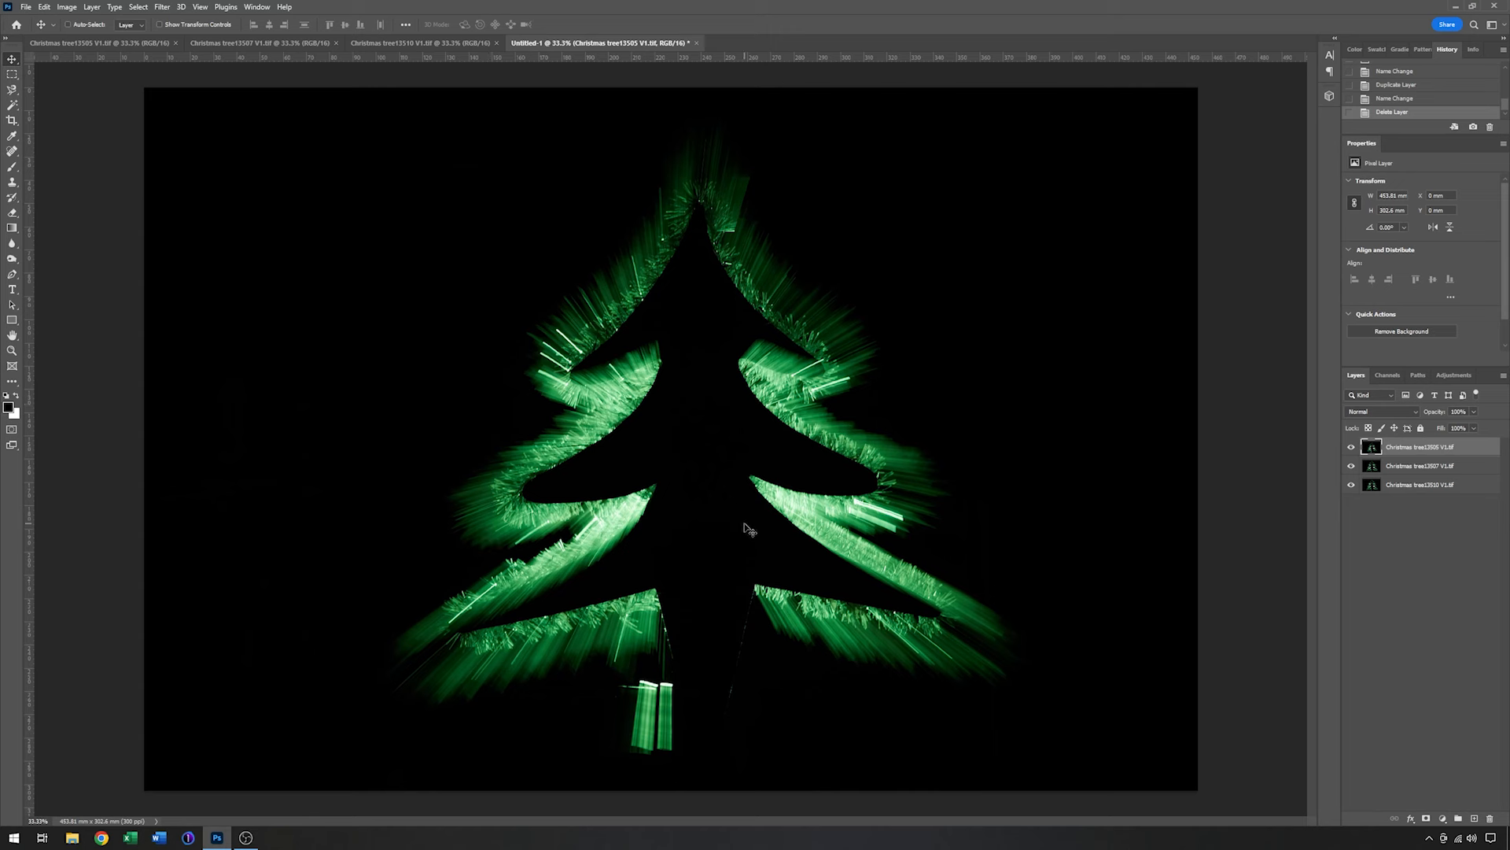
mouse_move(1001, 502)
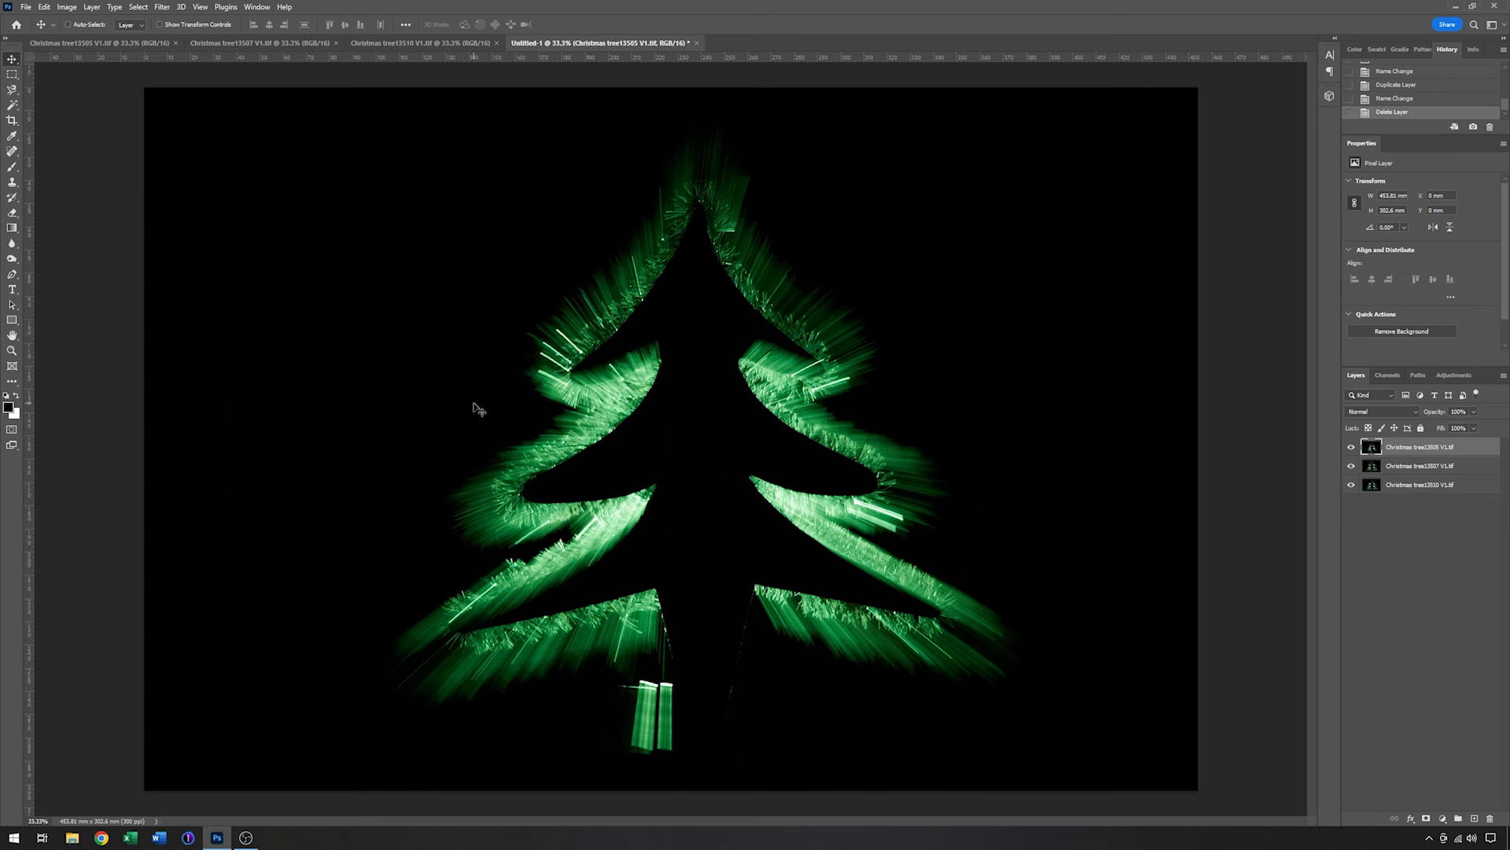
mouse_move(320, 310)
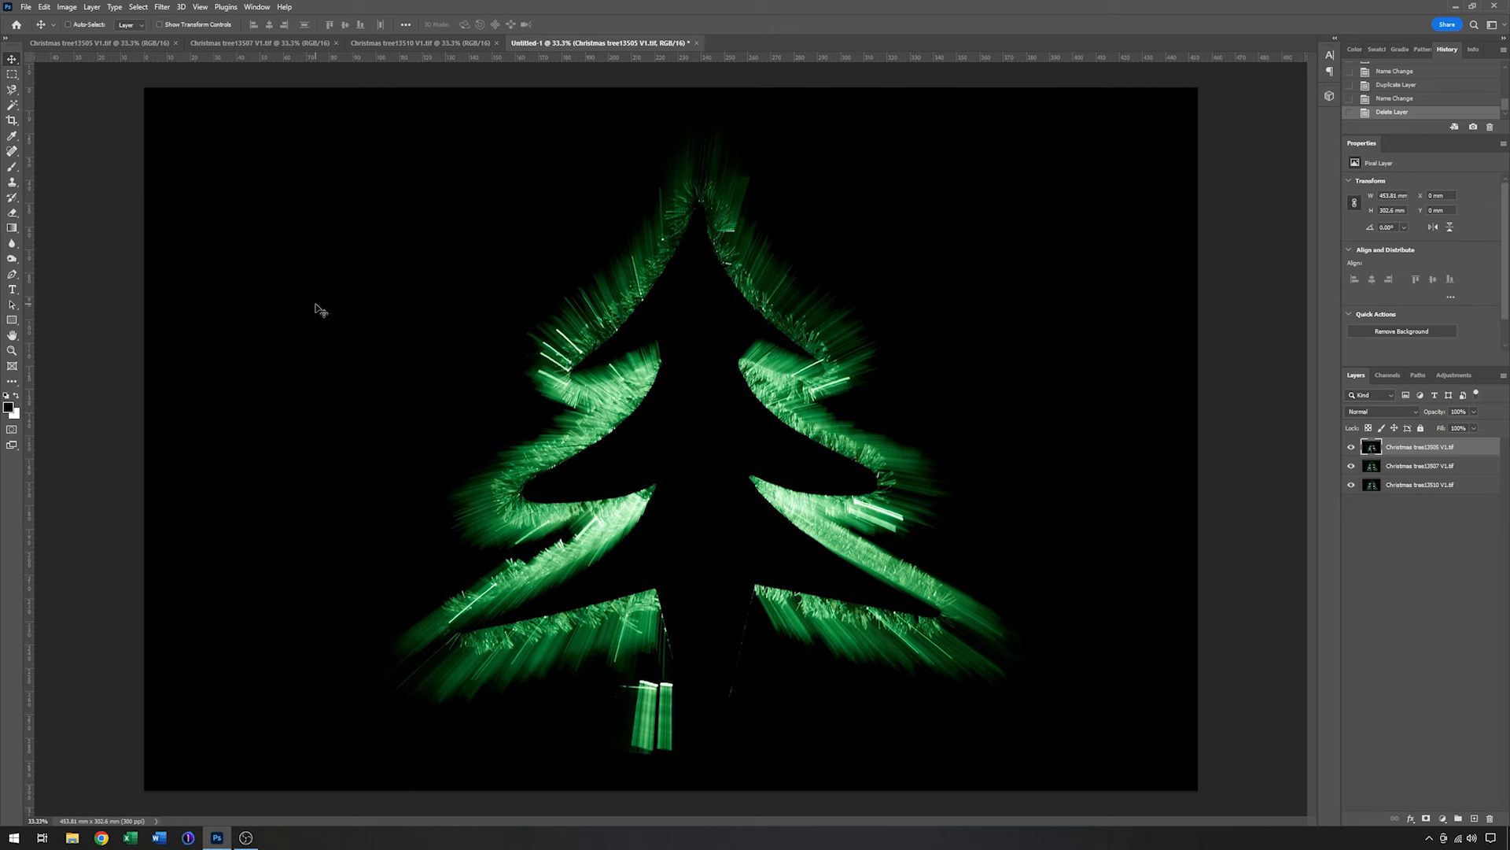
mouse_move(585, 295)
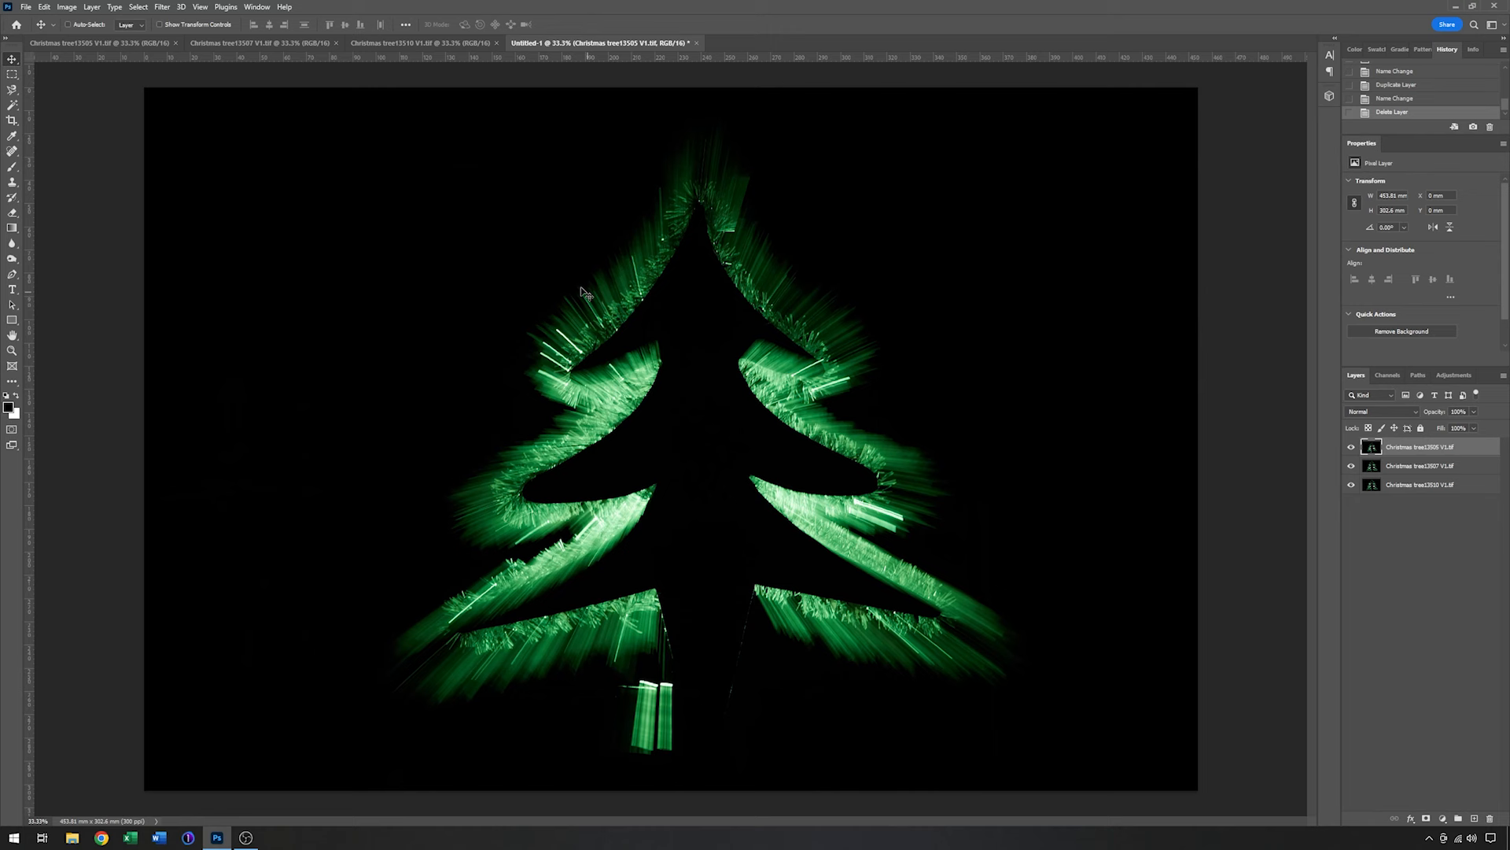
mouse_move(243, 352)
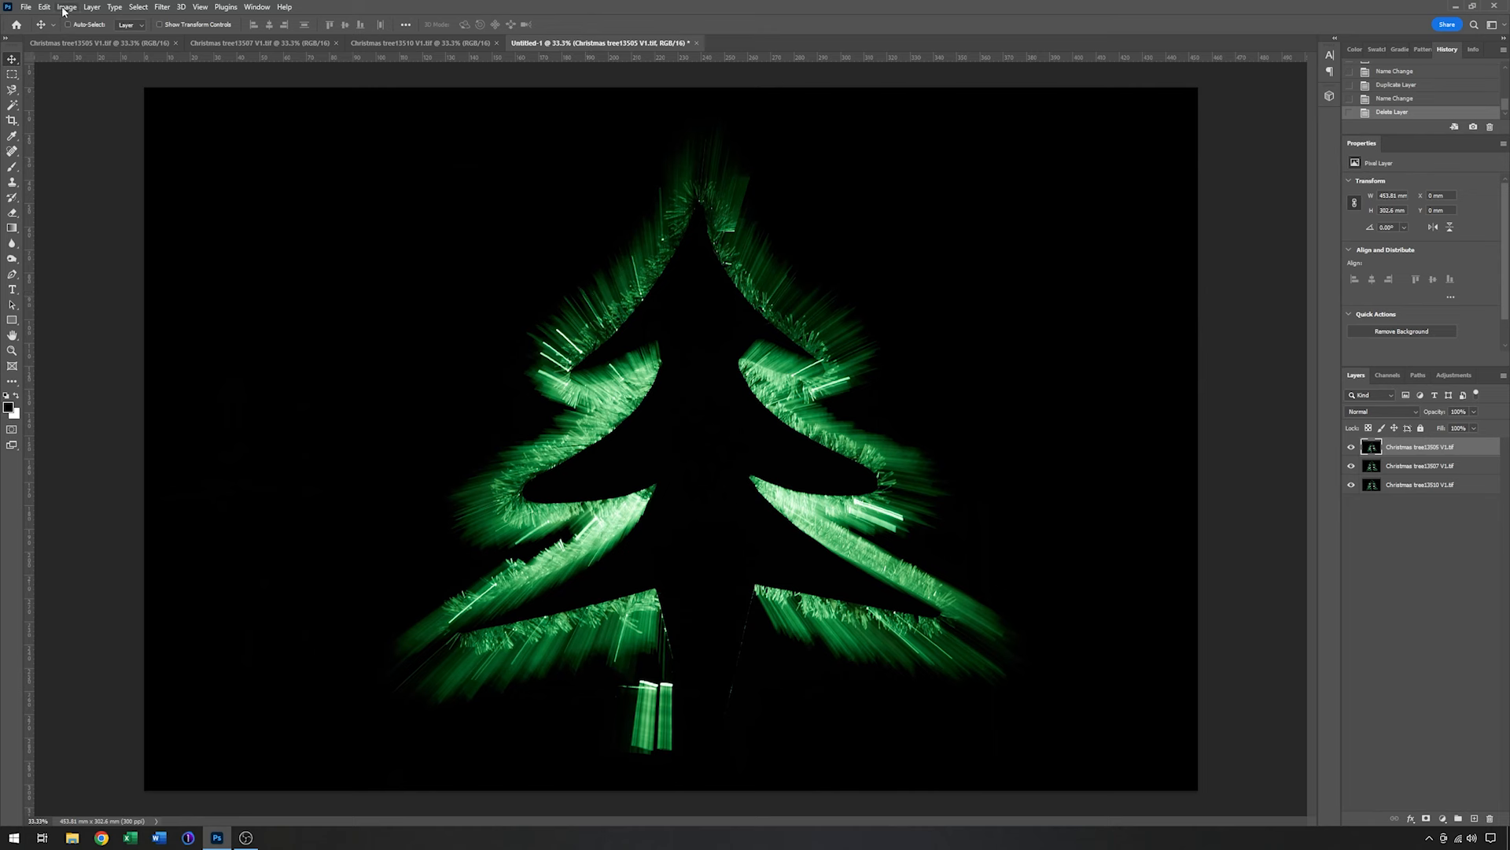
left_click(66, 6)
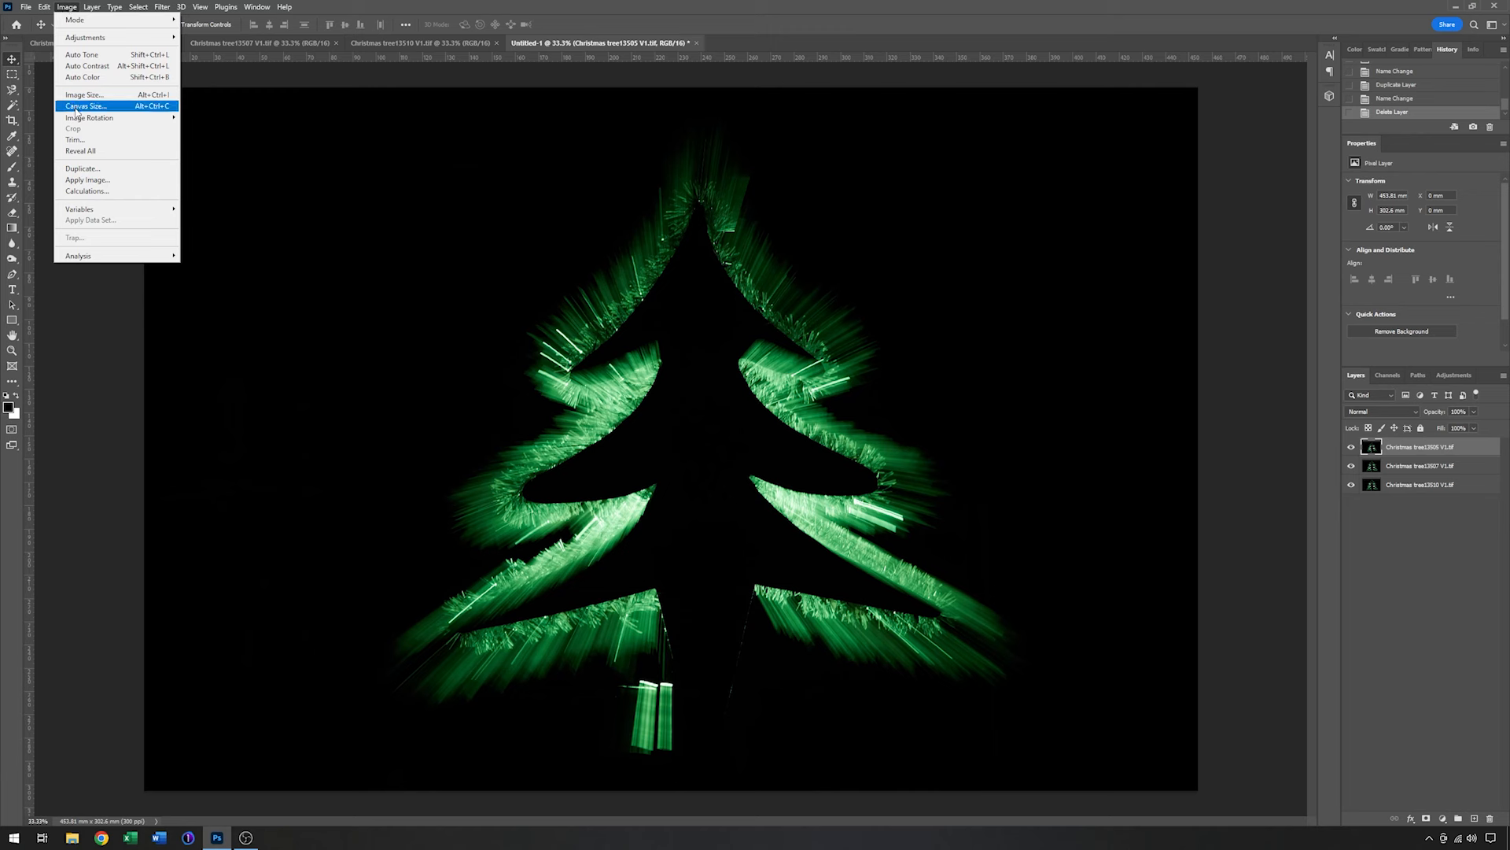
Widen the canvas to 150 percent, adding transparent space beside the tree
left_click(85, 105)
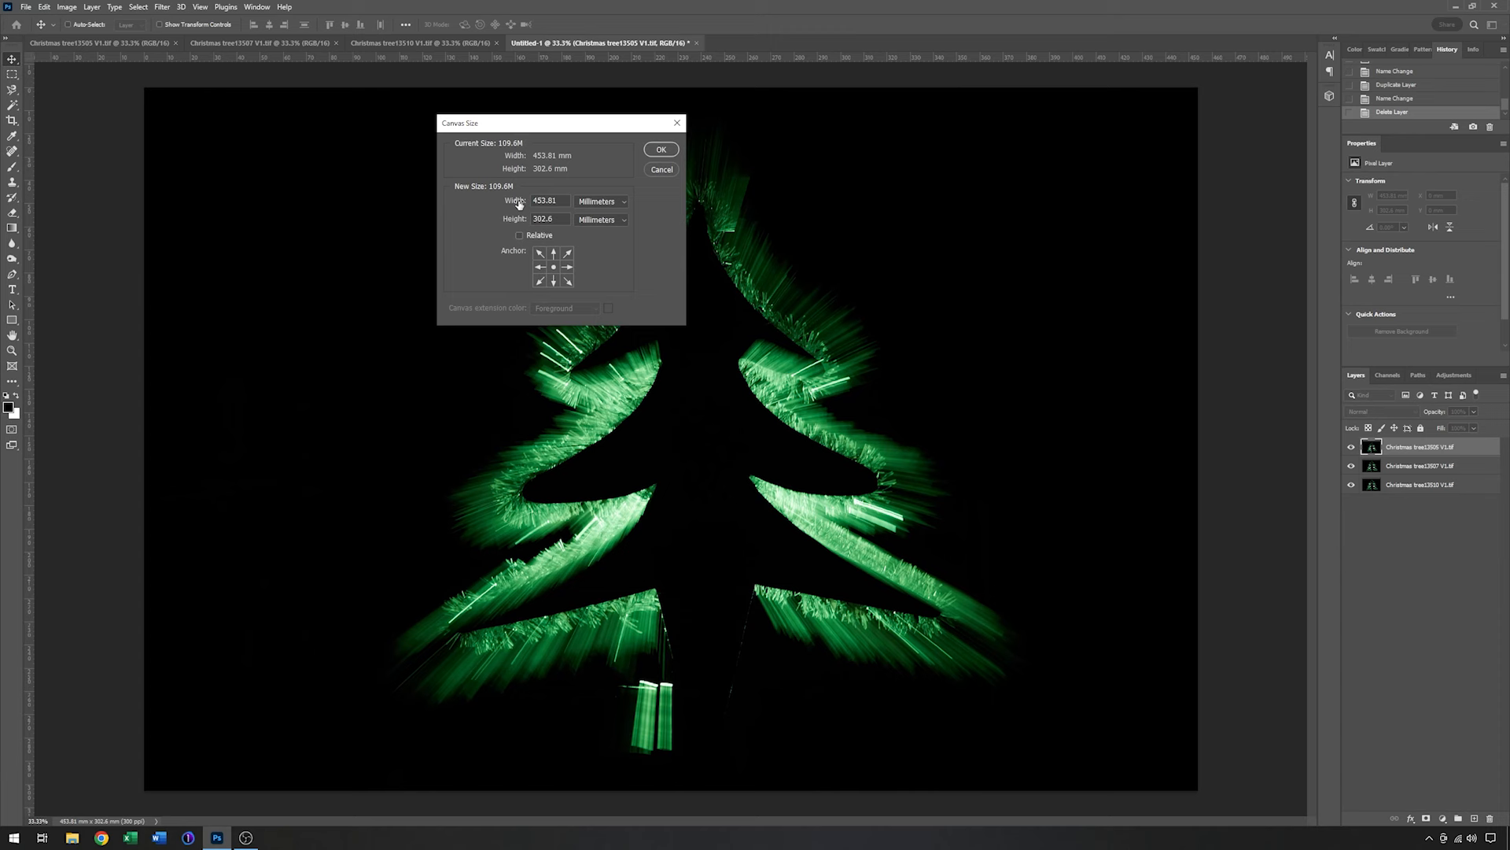
left_click(623, 202)
type("150")
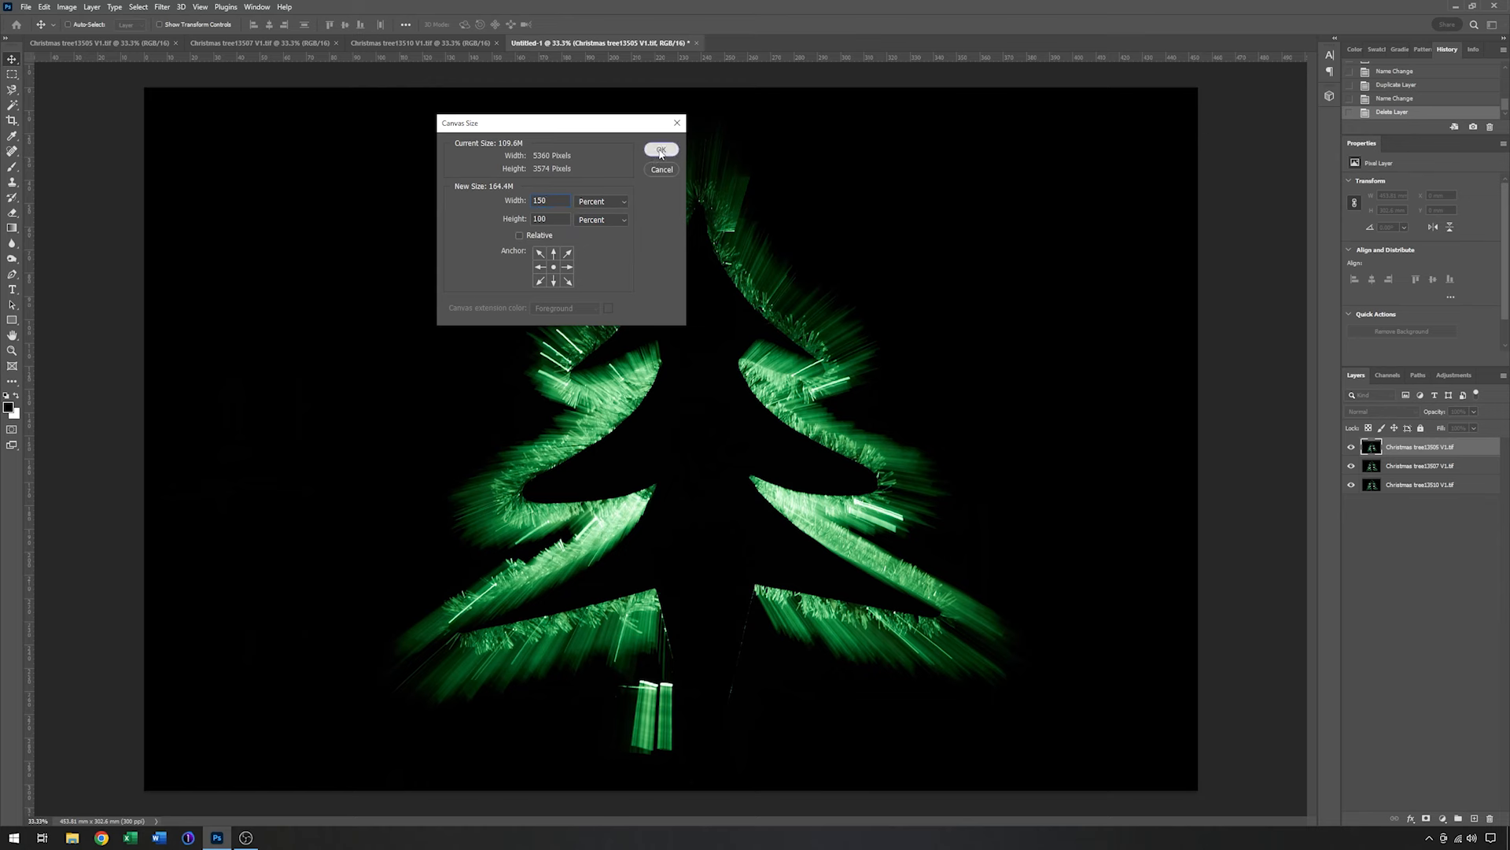
left_click(663, 149)
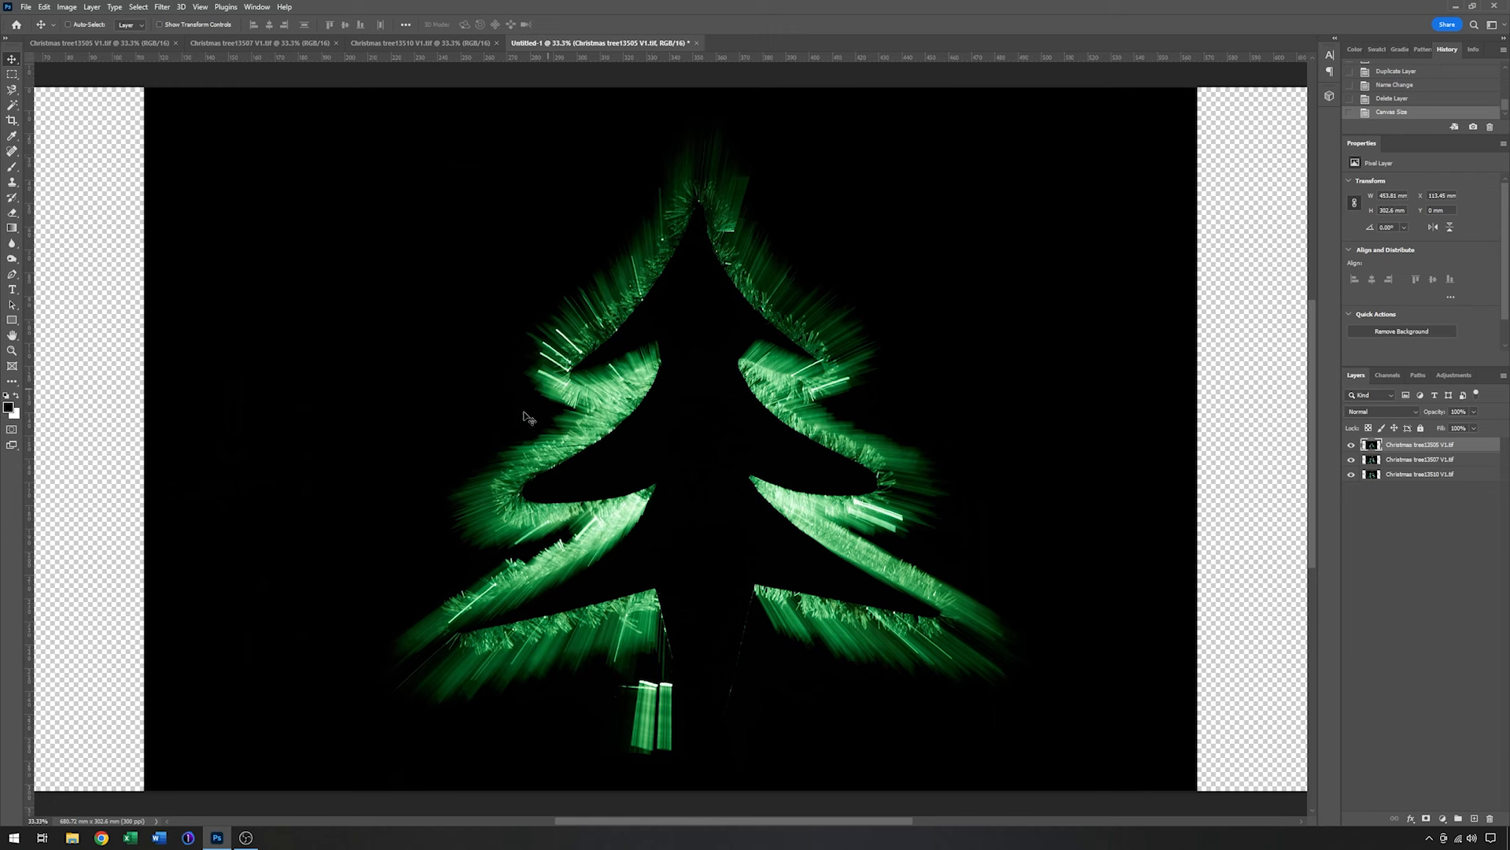
mouse_move(307, 431)
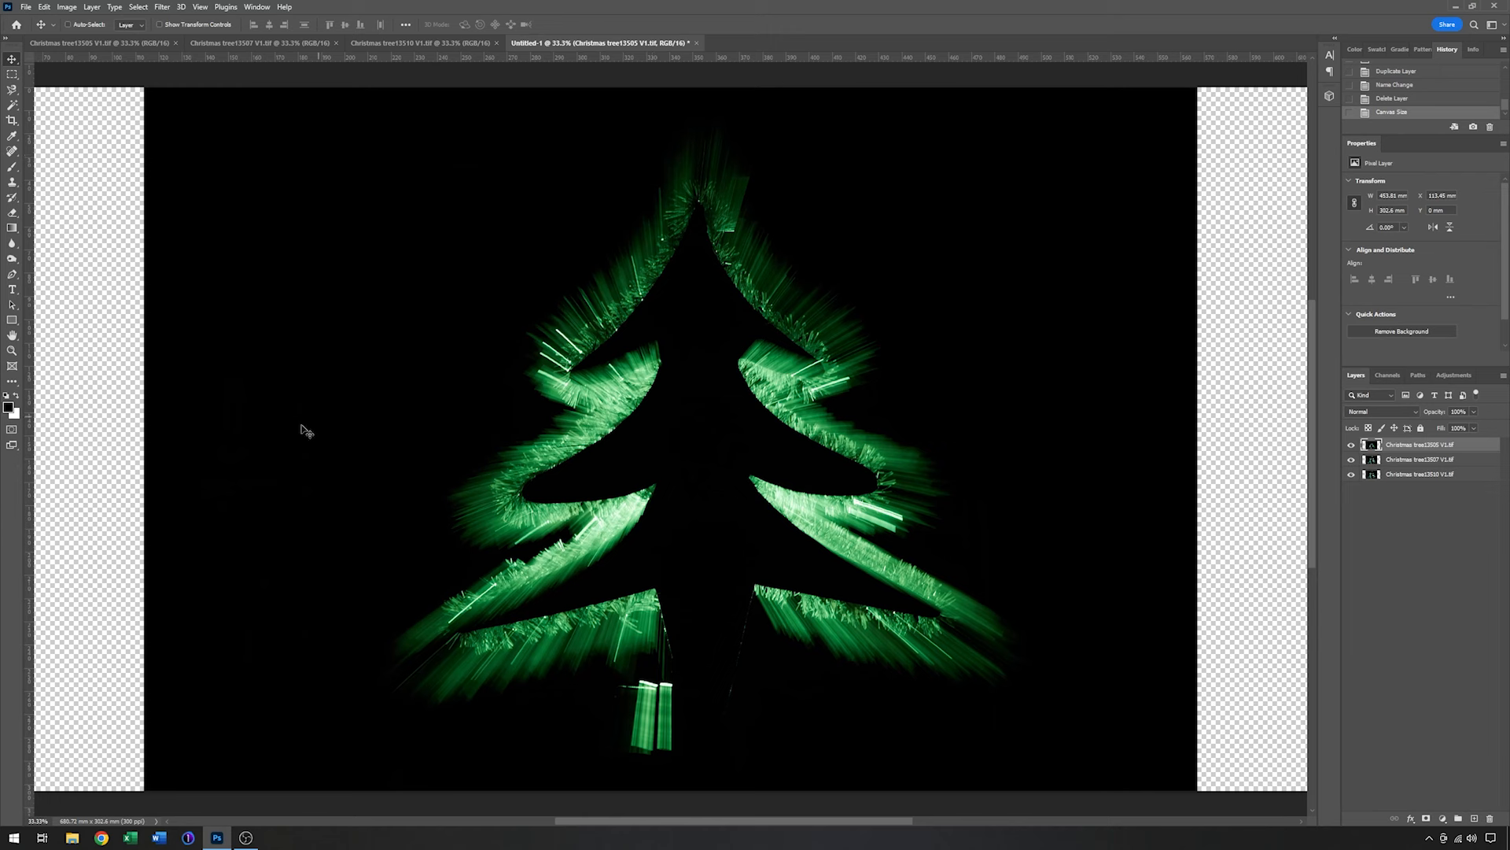
mouse_move(568, 440)
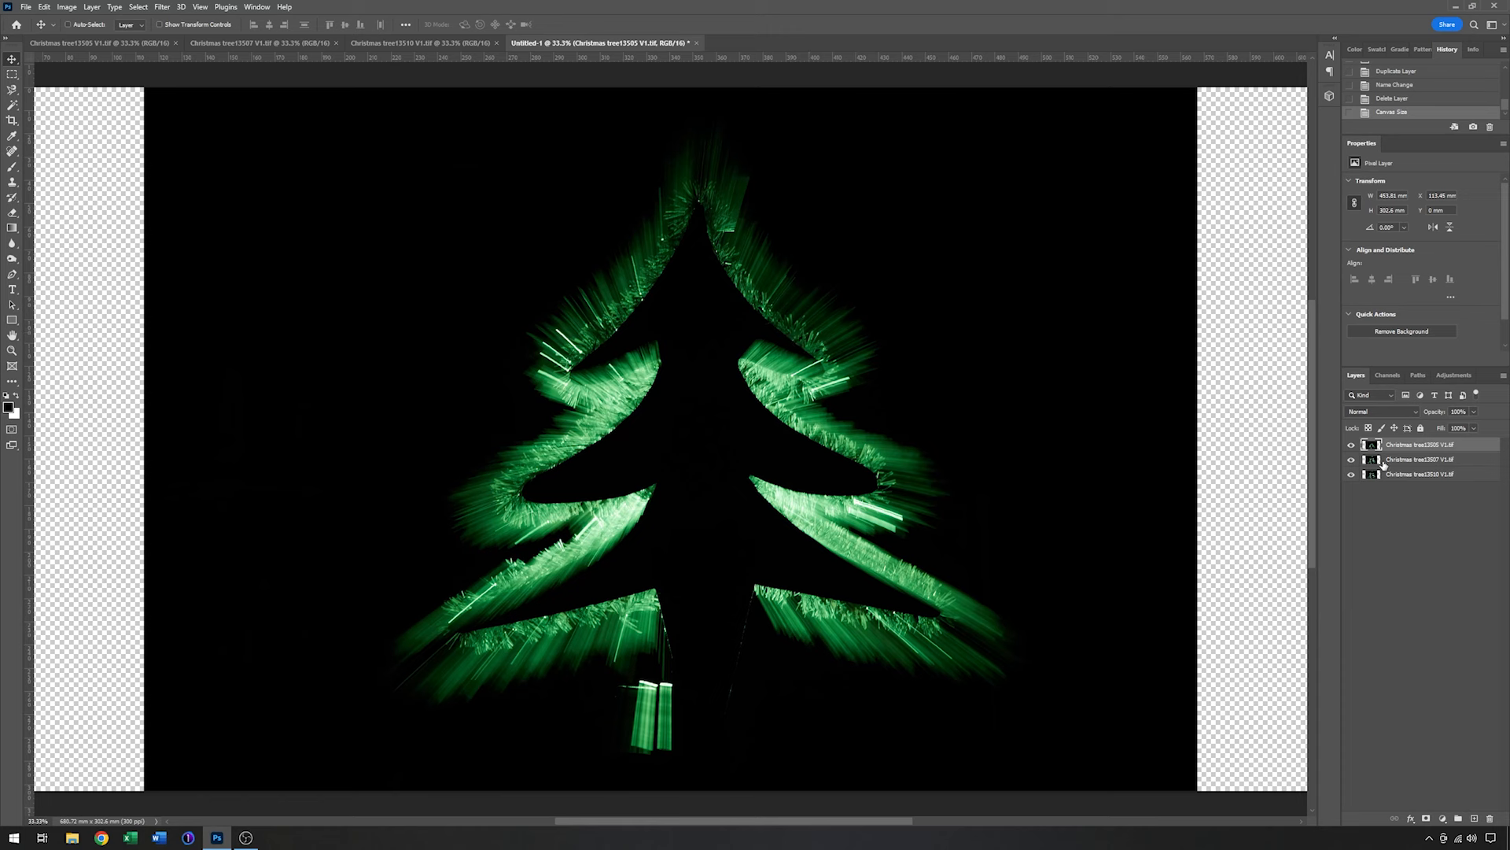
mouse_move(1410, 461)
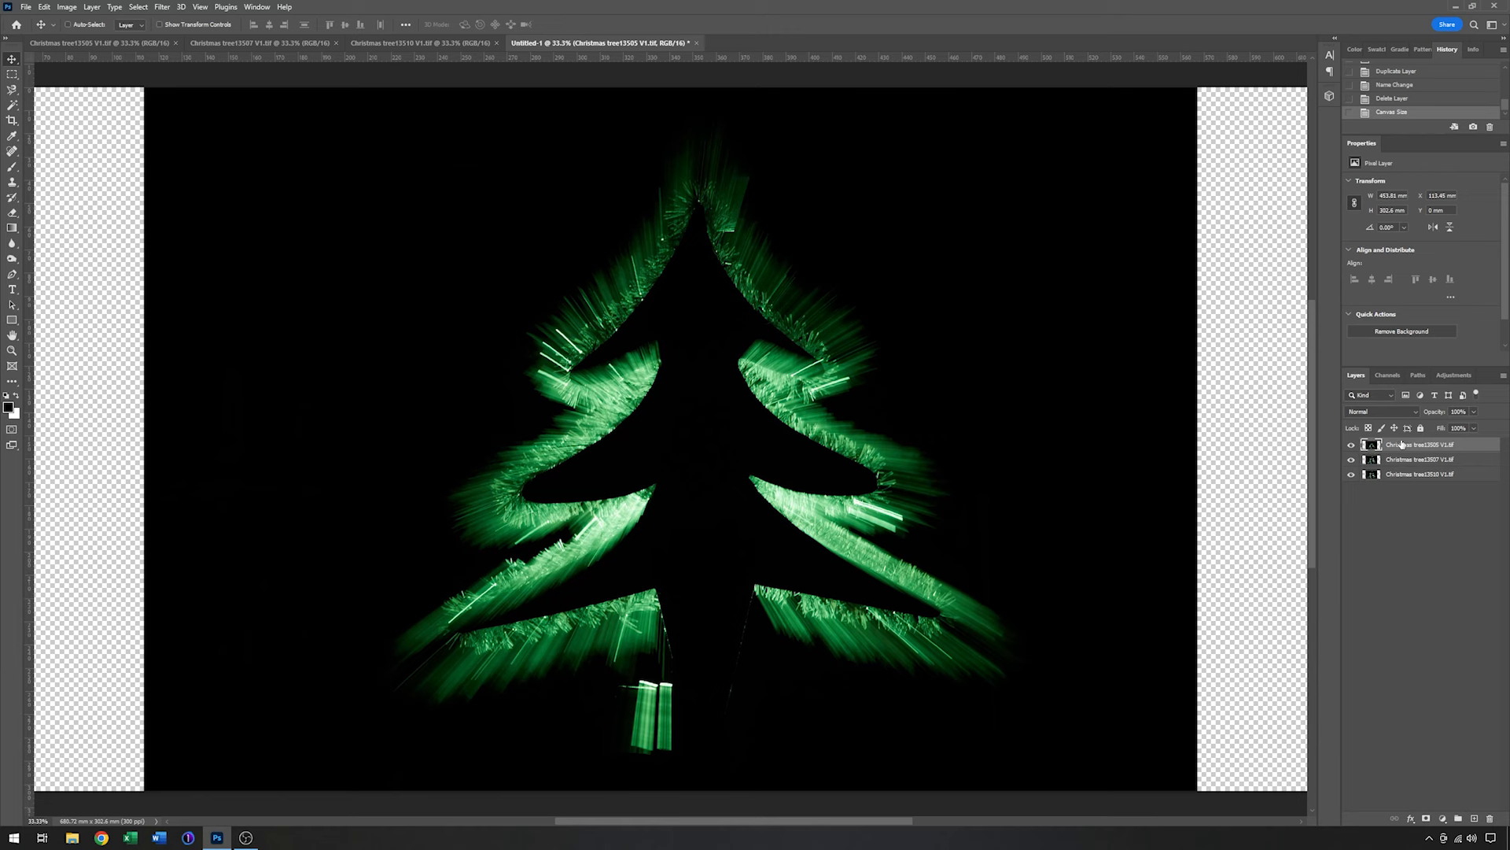
Blend the top tree layer with the Lighter Color mode
left_click(1380, 411)
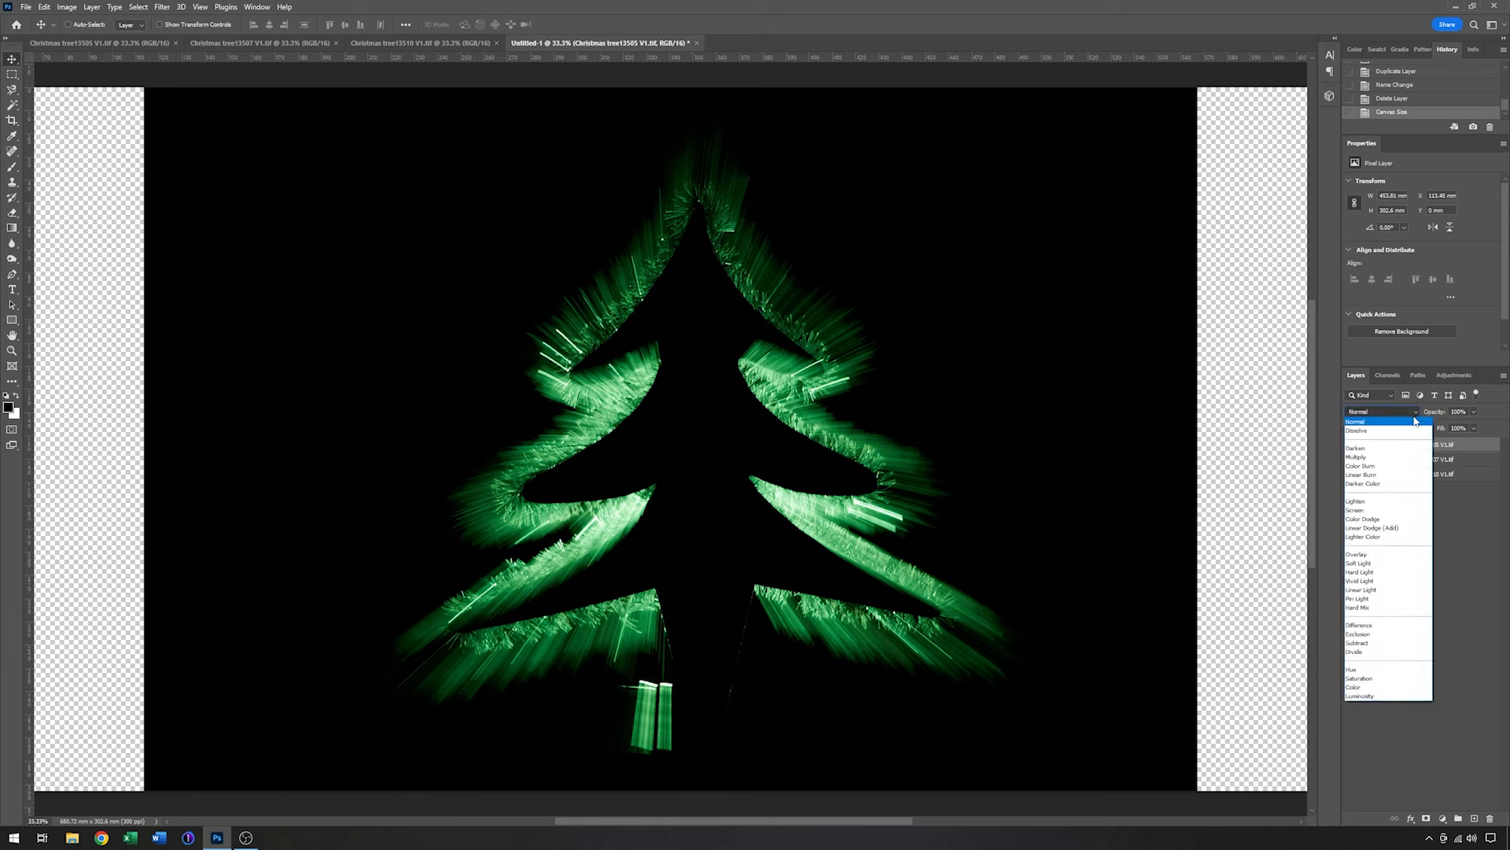
left_click(1364, 537)
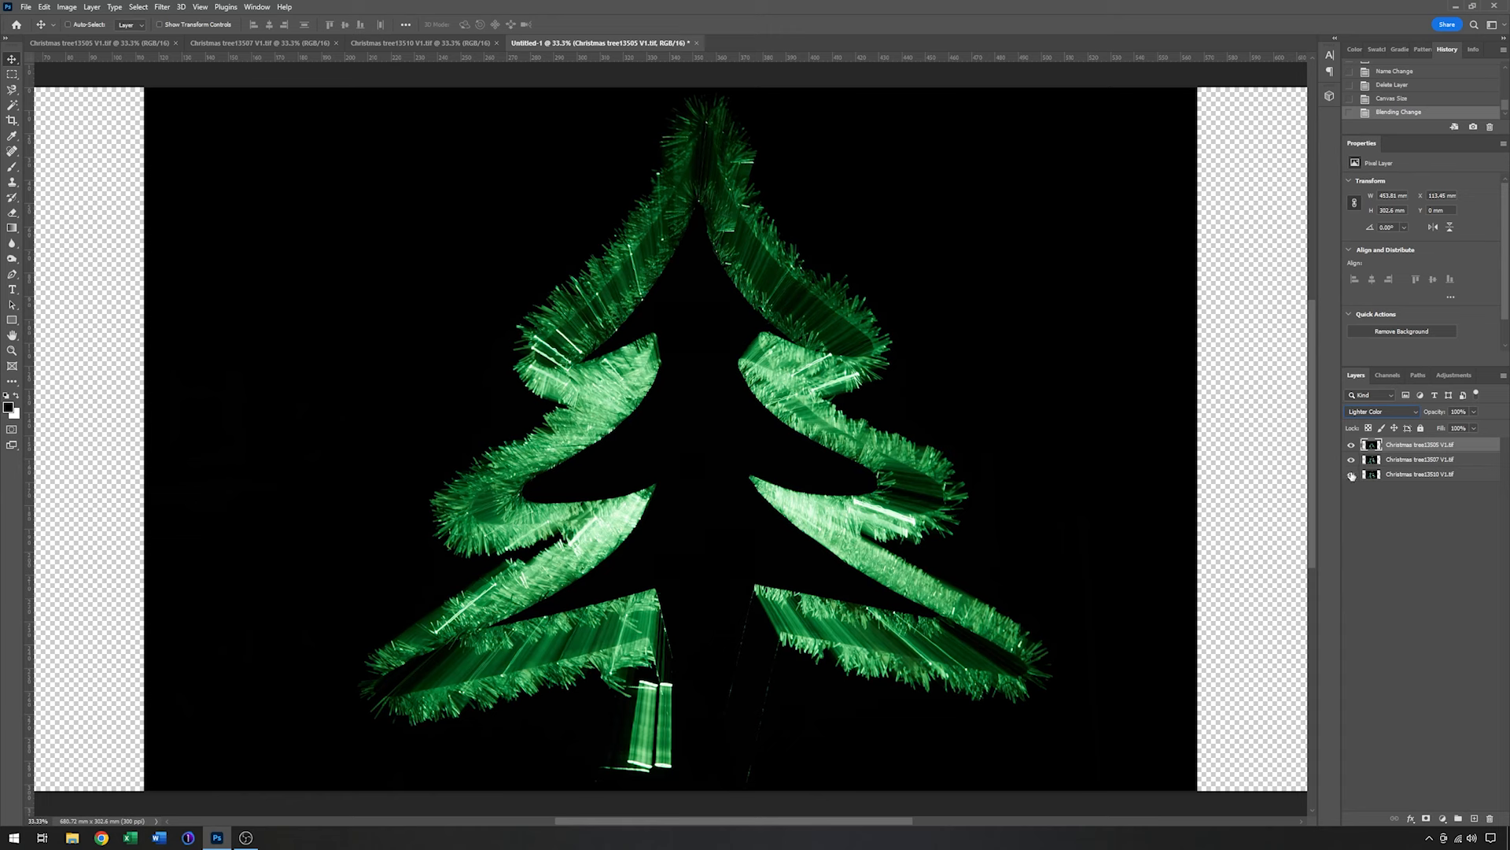
mouse_move(1352, 473)
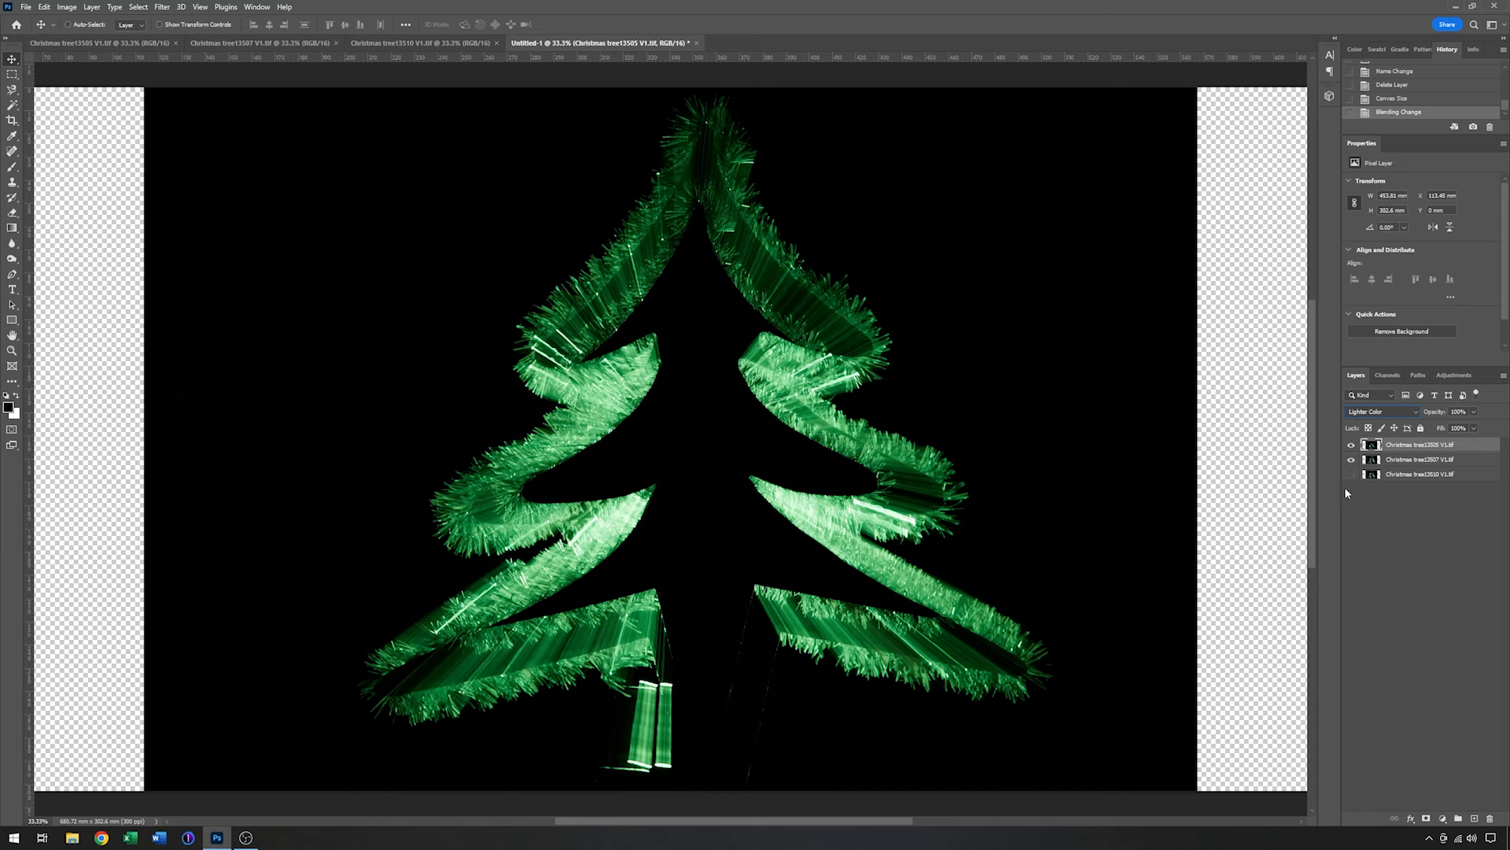
Scale the second tree layer down so it sits smaller beside the central tree
left_click(1419, 458)
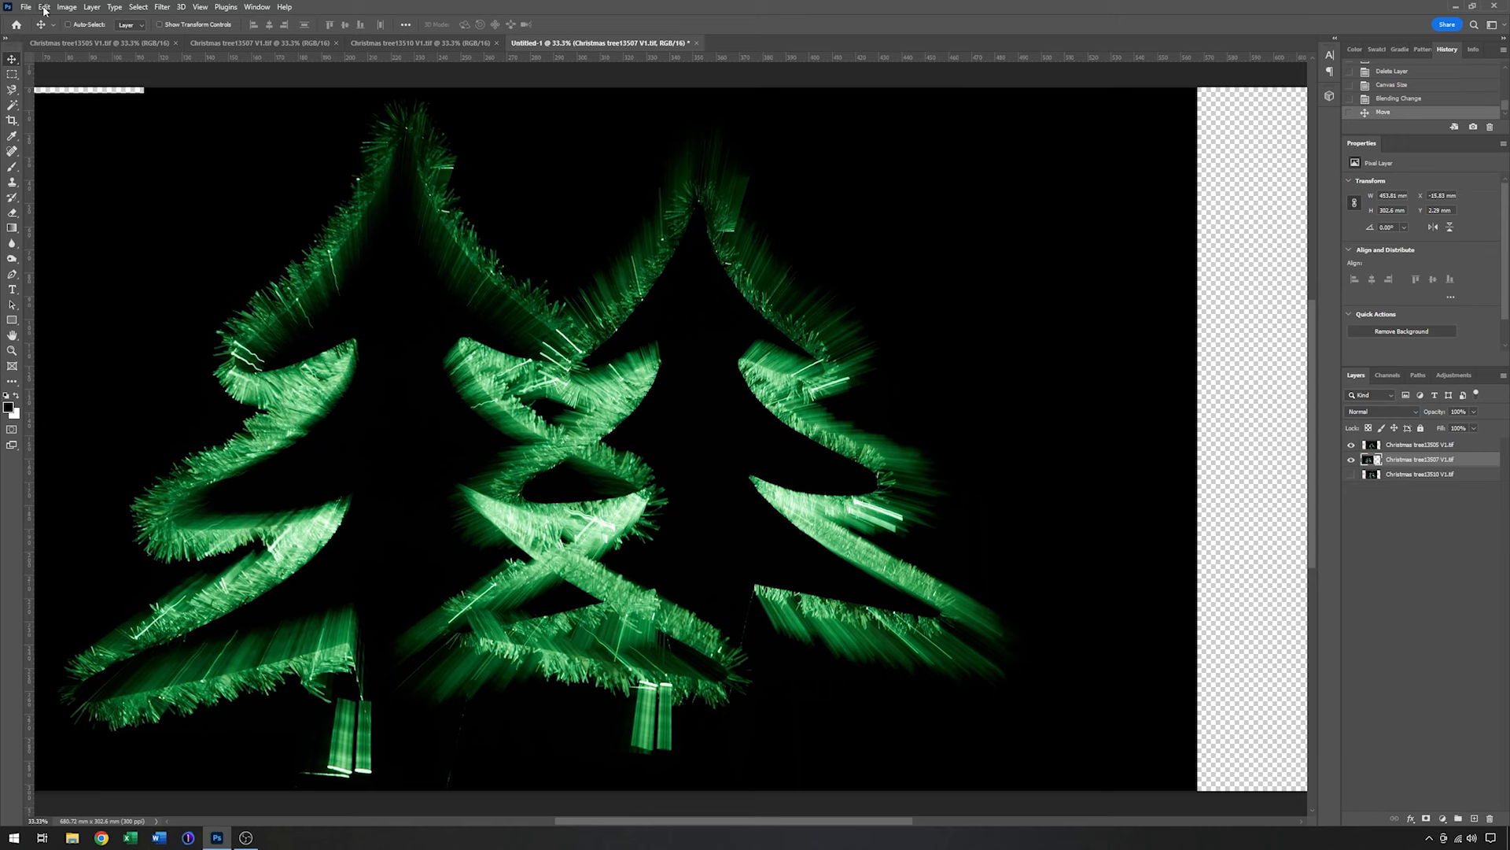
left_click(44, 6)
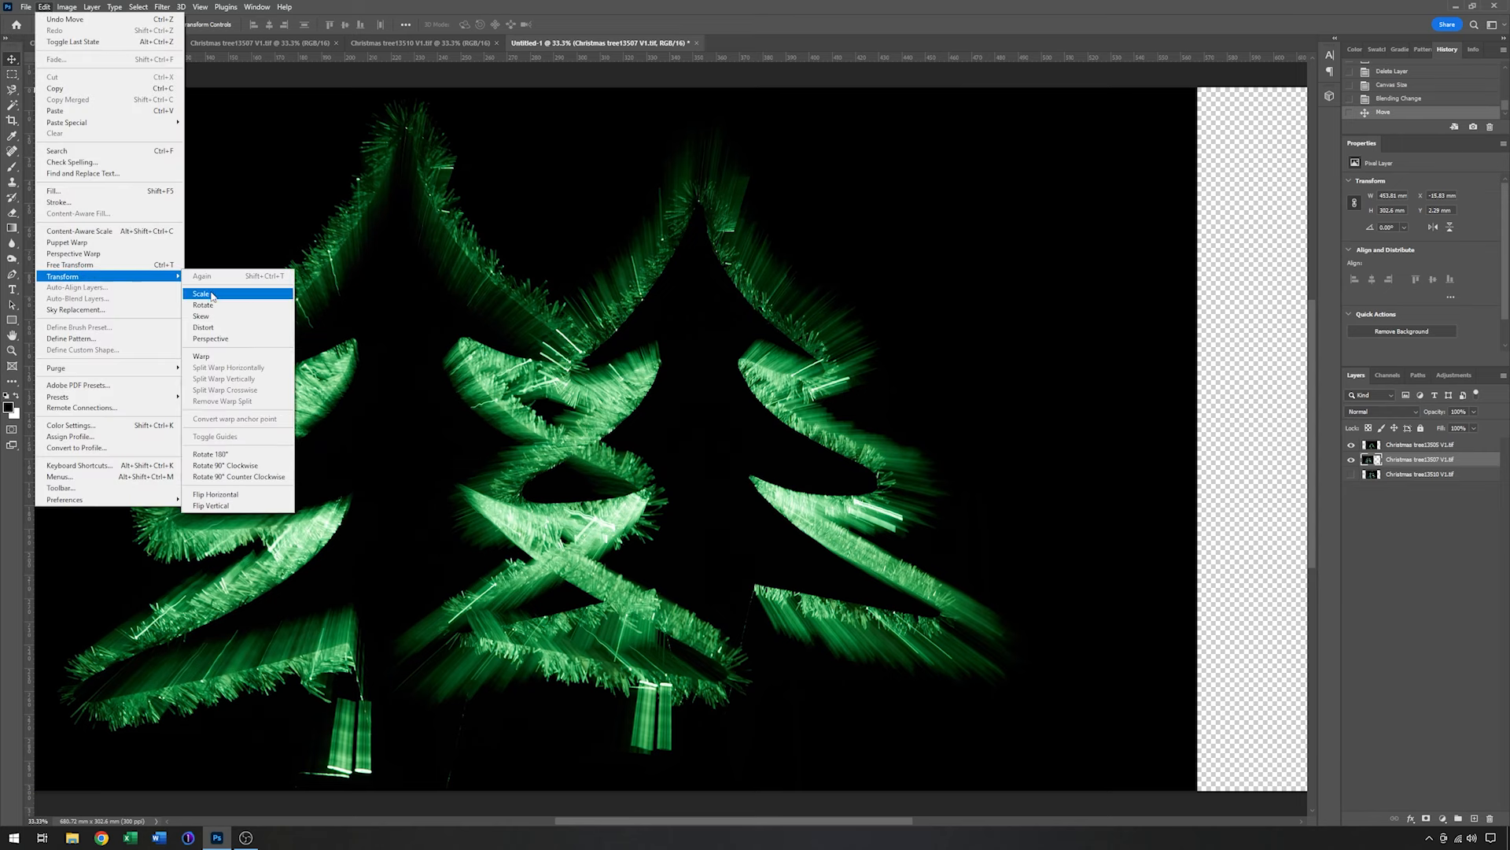
left_click(203, 294)
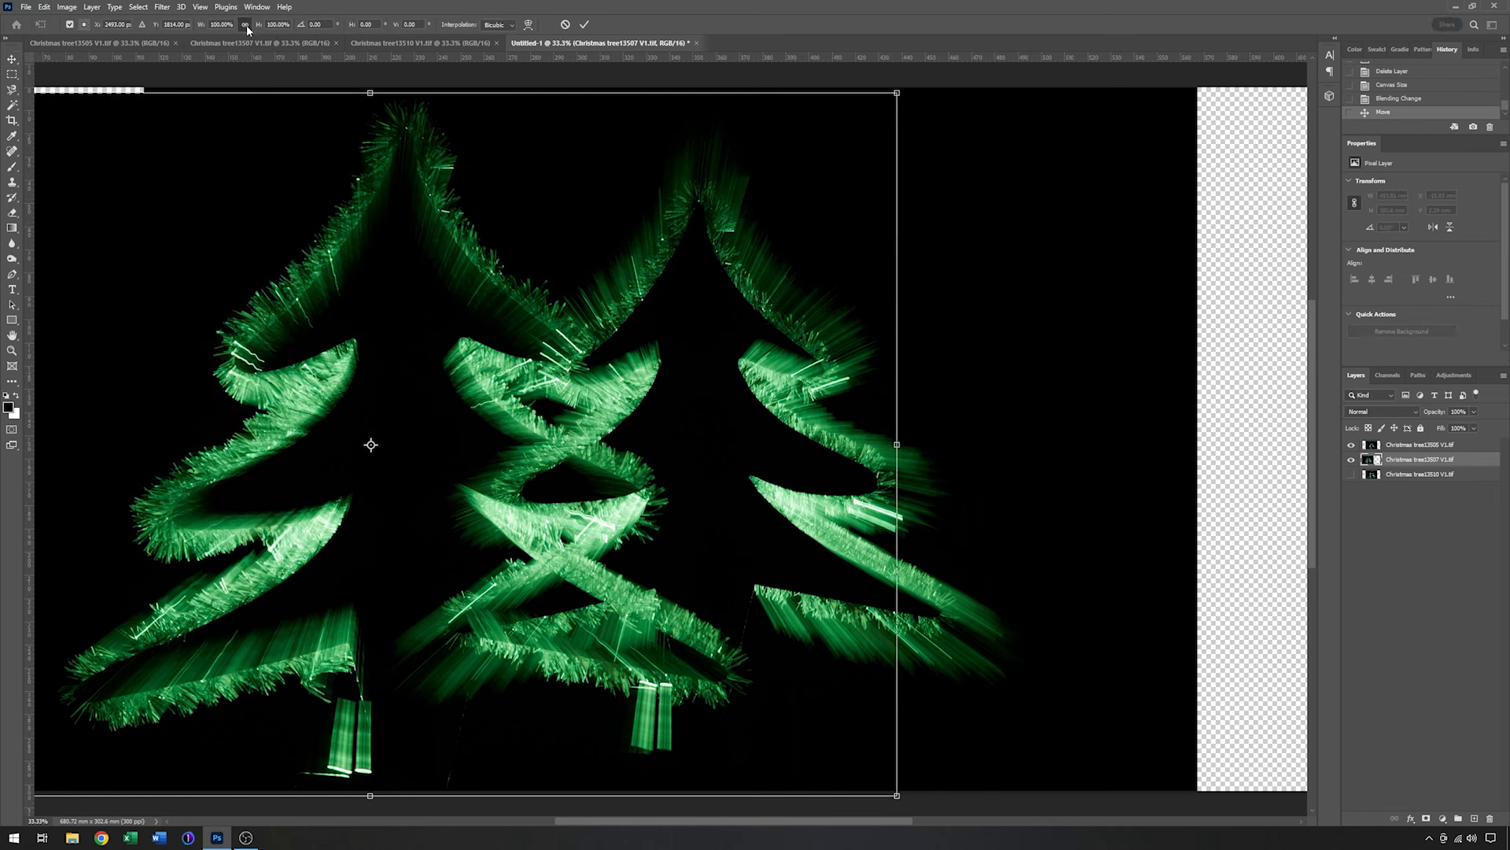
mouse_move(249, 32)
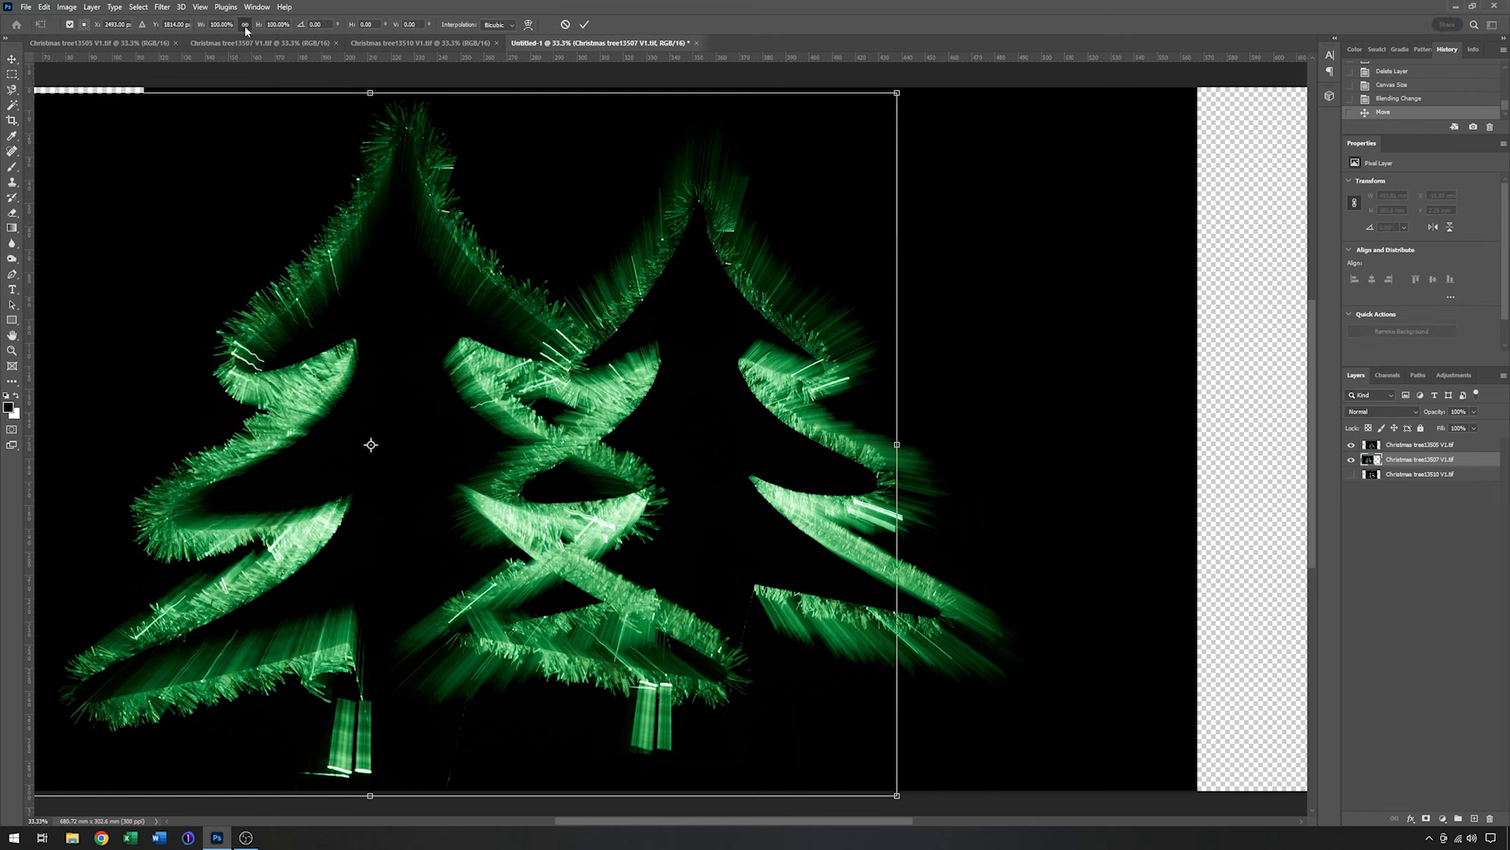
mouse_move(894, 123)
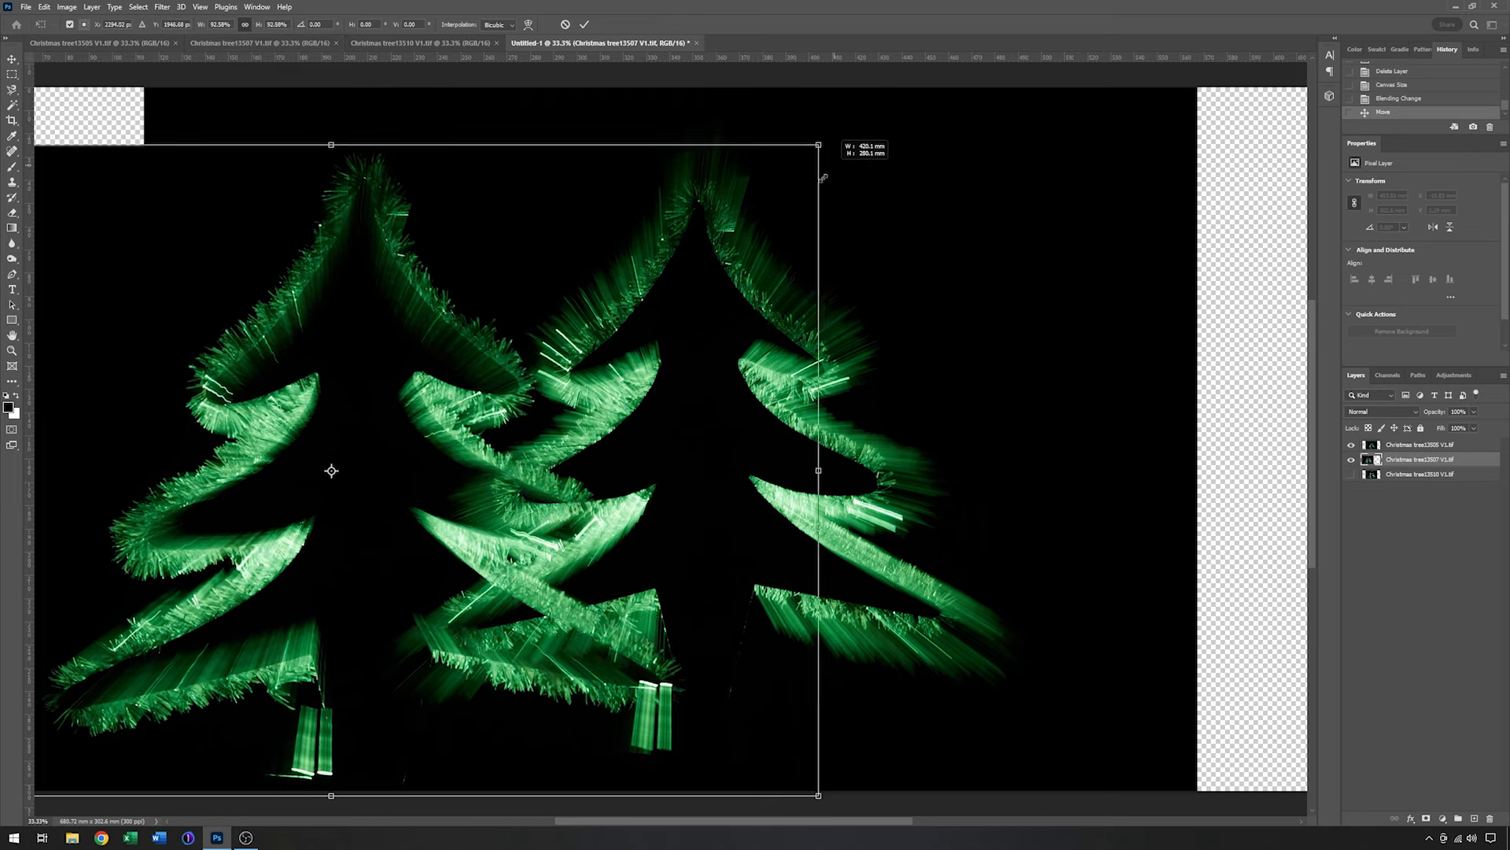
left_click_drag(818, 145, 650, 256)
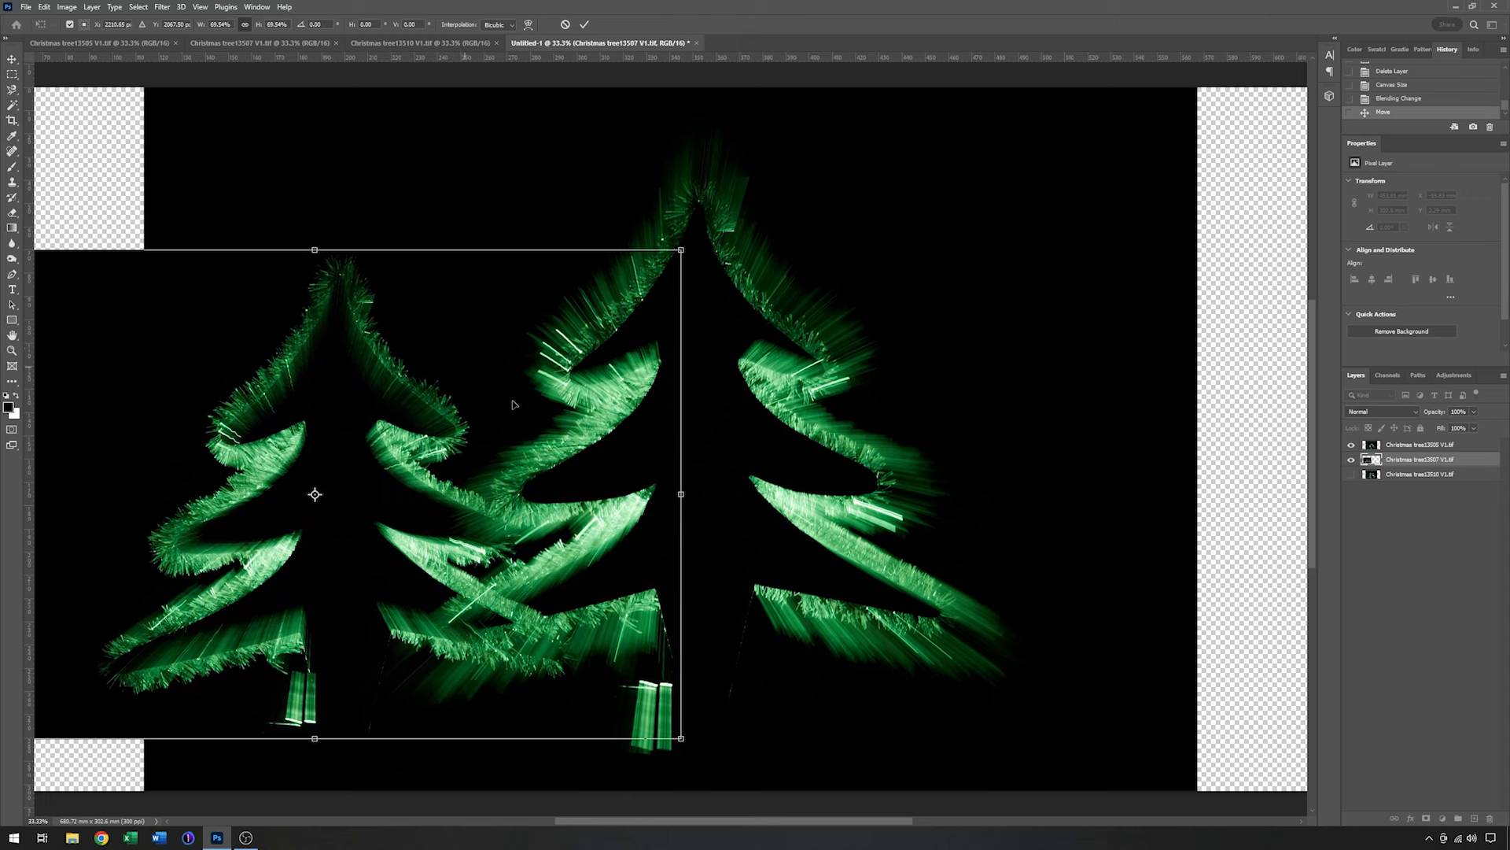
mouse_move(554, 499)
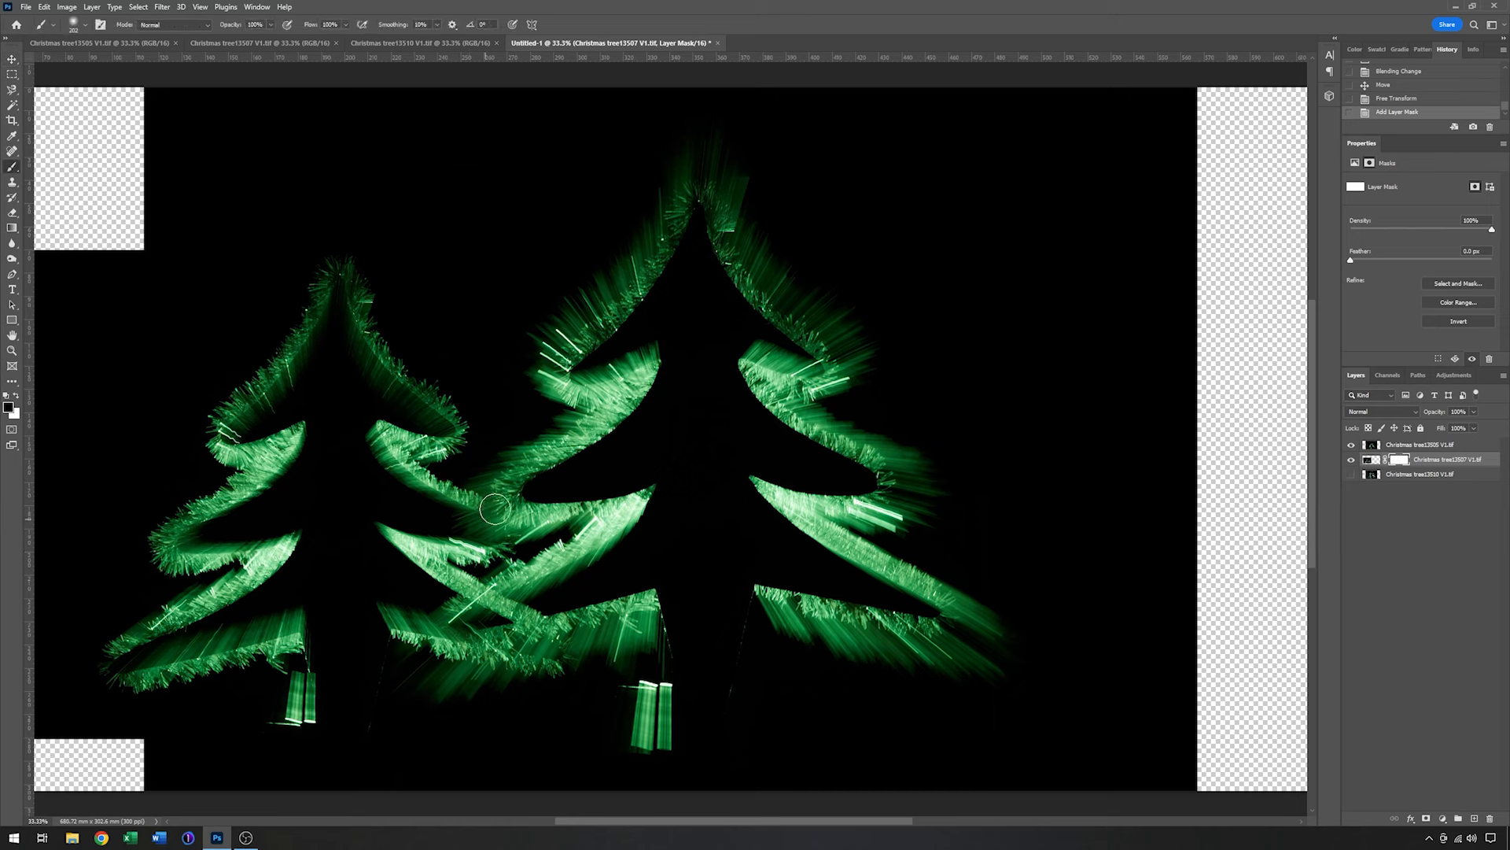
Mask out the left tree's streaks where they overlap the central tree
left_click_drag(494, 509, 510, 505)
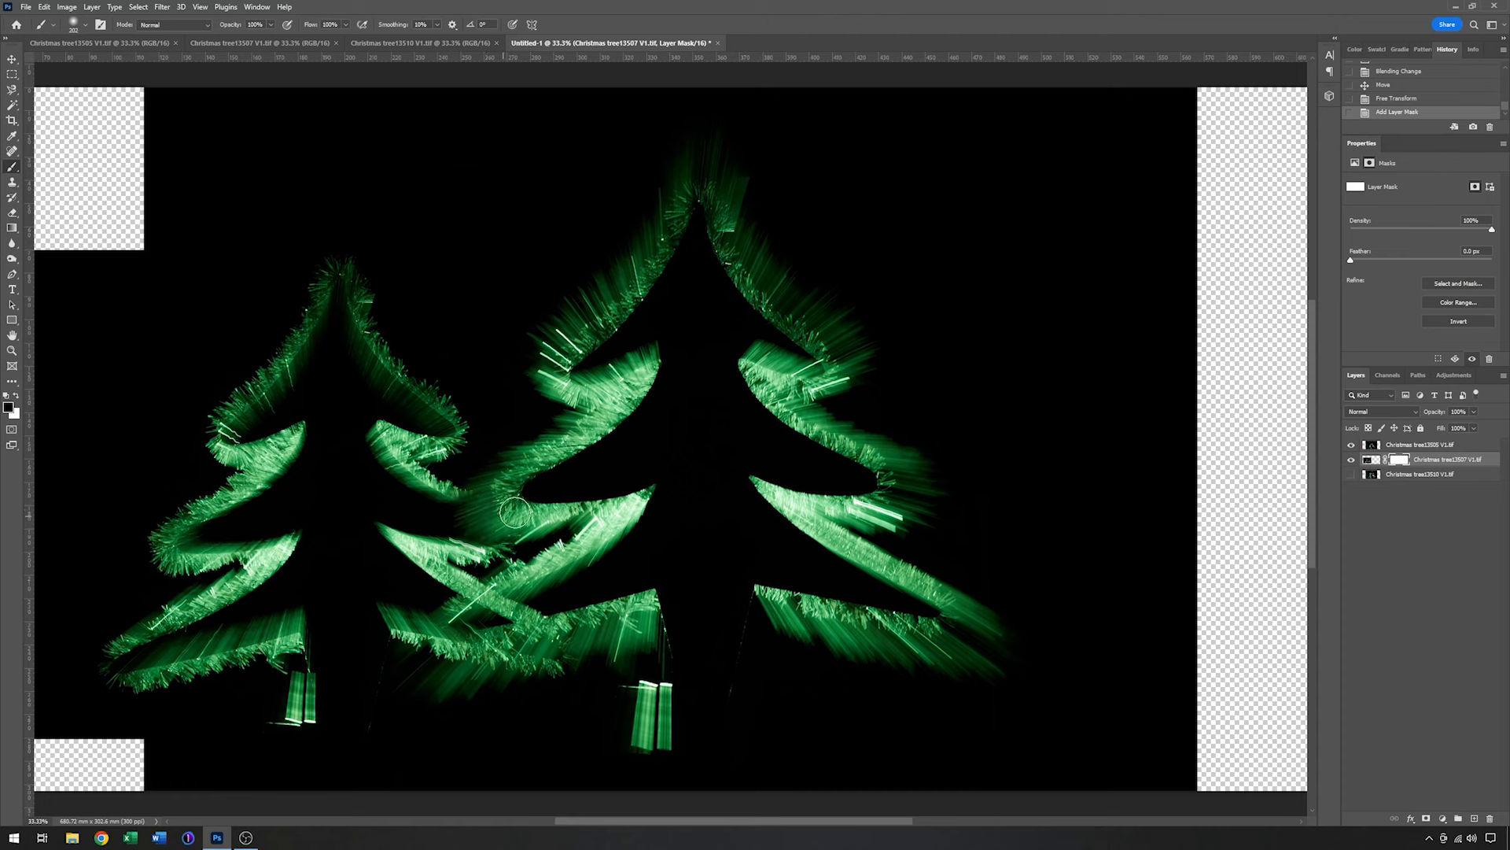
left_click_drag(513, 510, 464, 522)
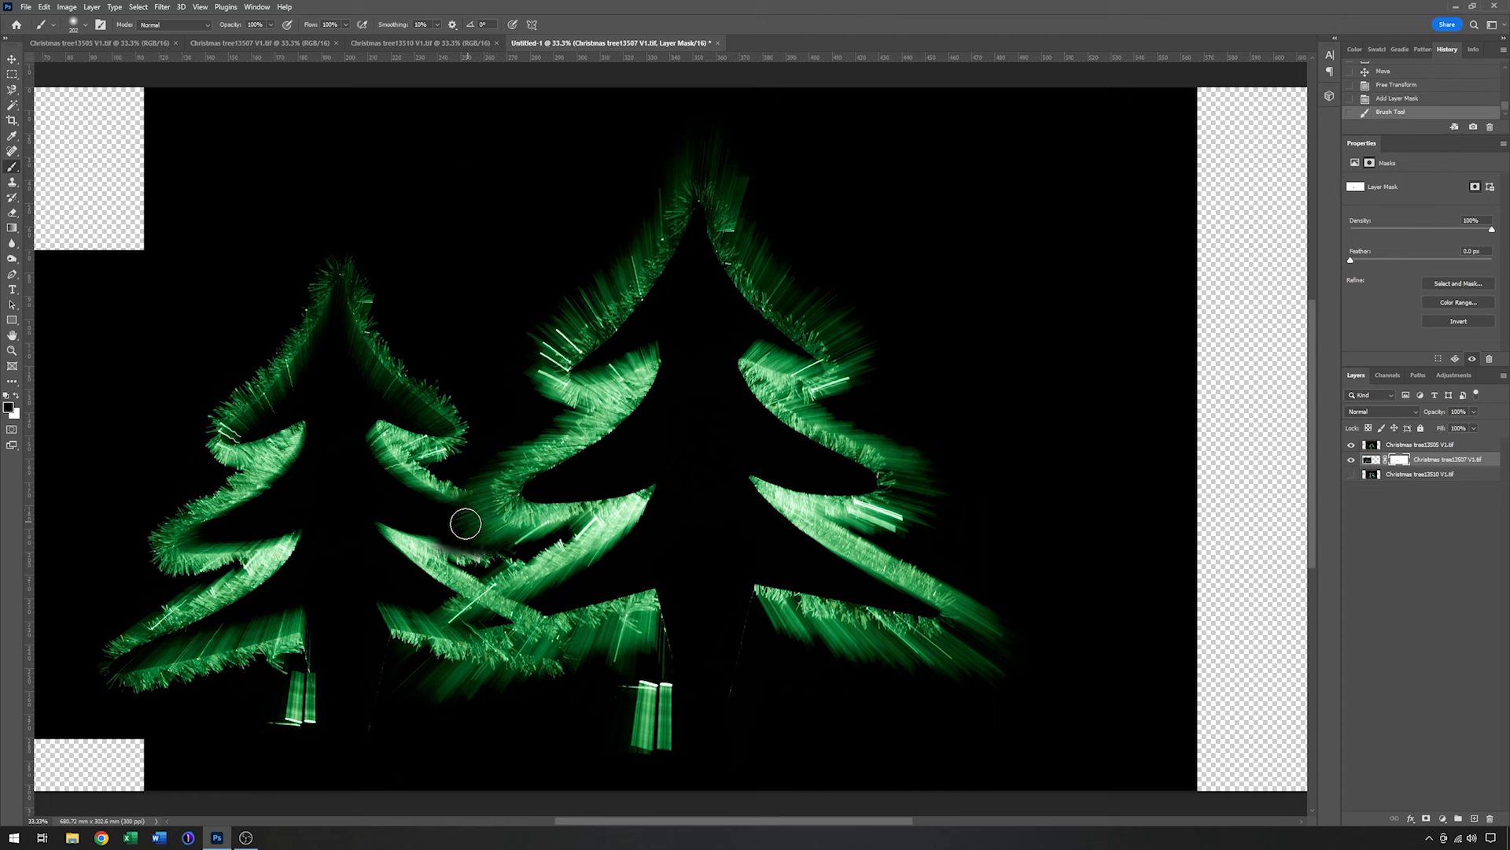
left_click_drag(464, 522, 602, 609)
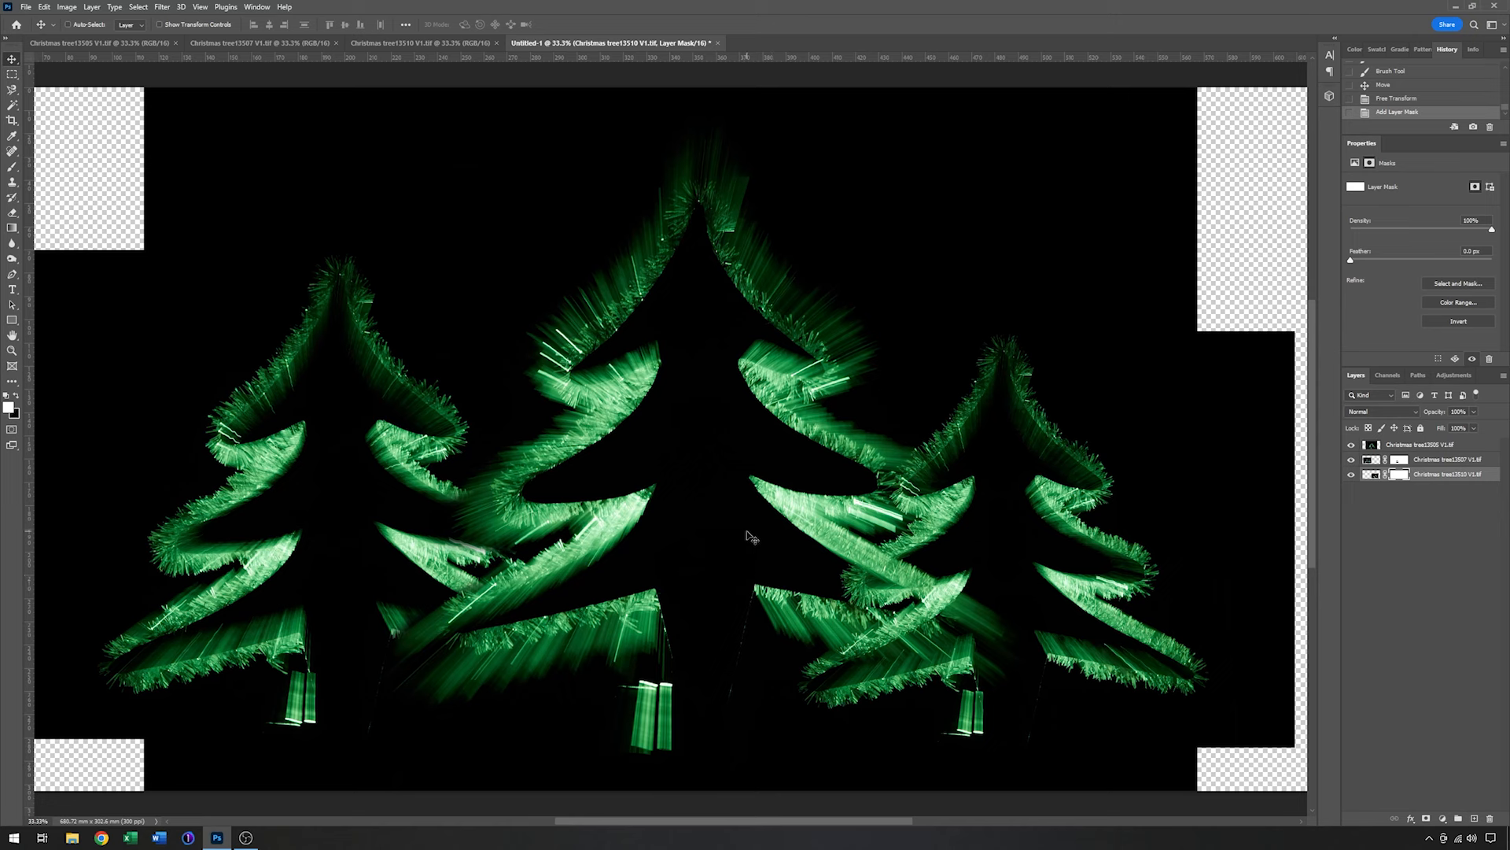
mouse_move(505, 361)
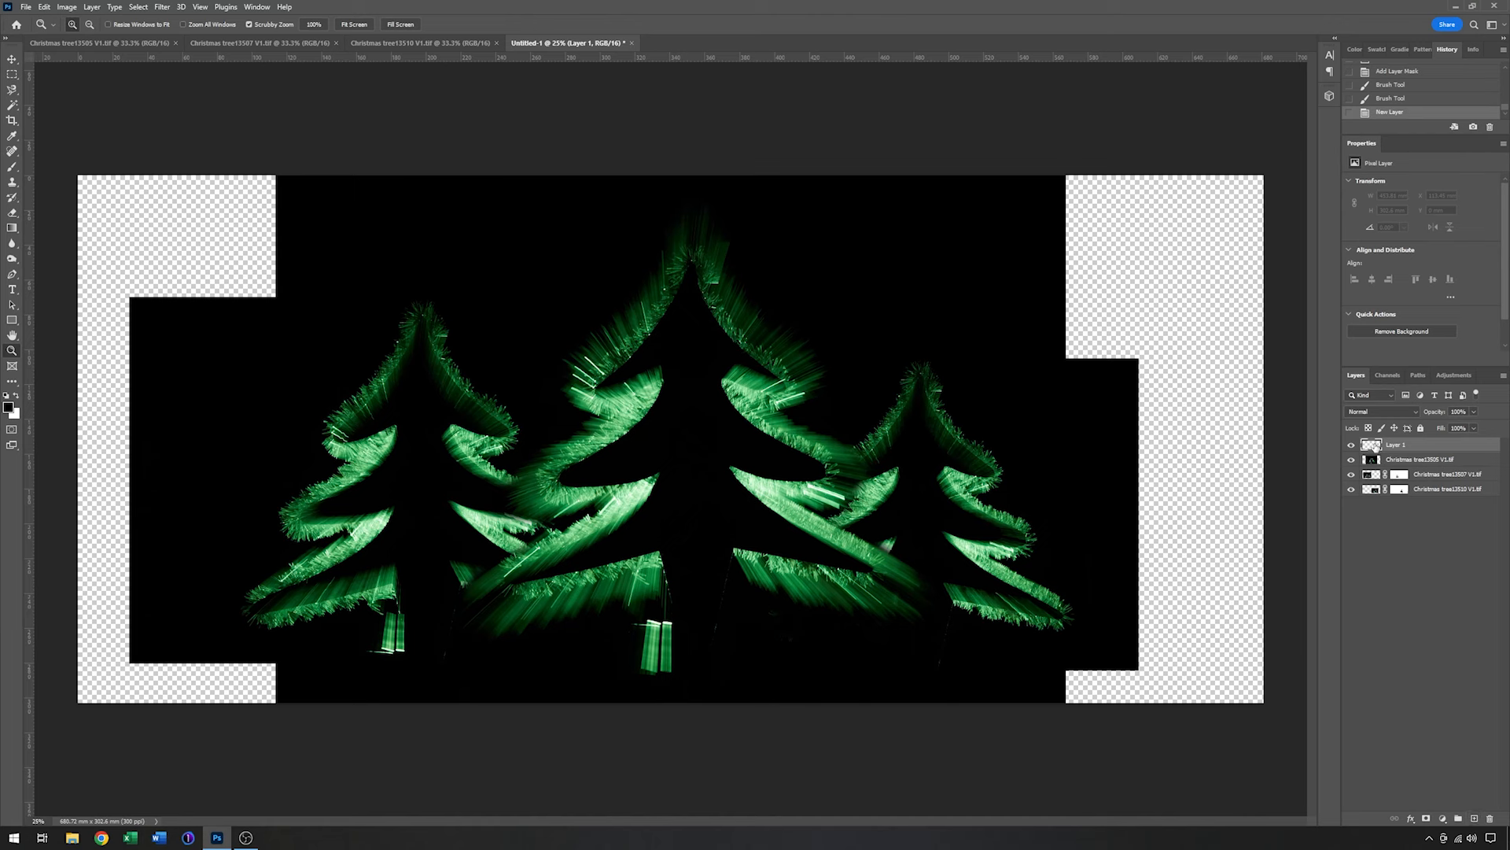
mouse_move(206, 409)
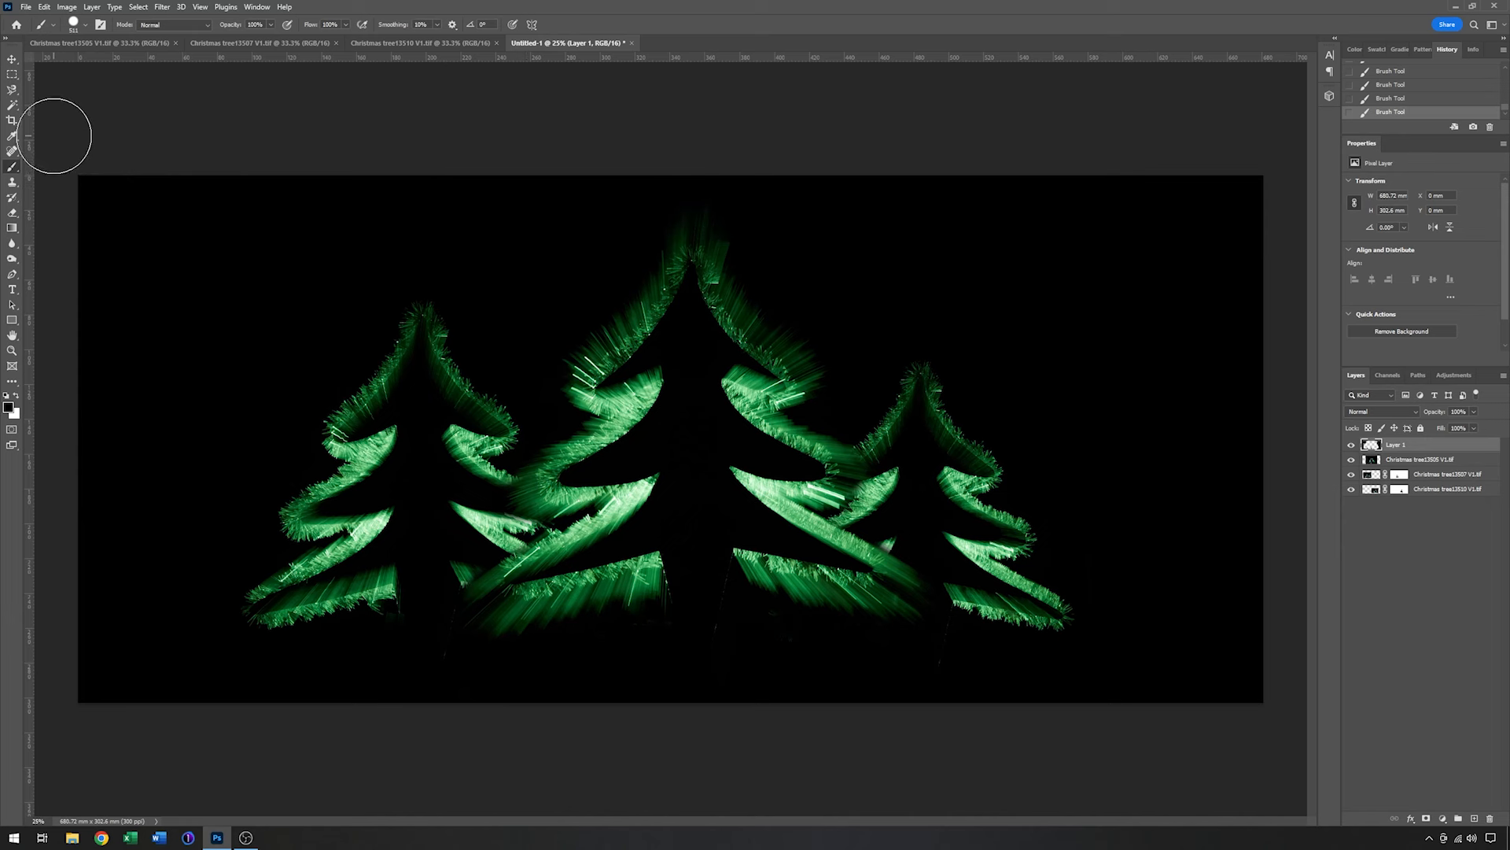
Frame the three trees with a 16:9 crop ratio, awaiting confirmation
left_click(12, 119)
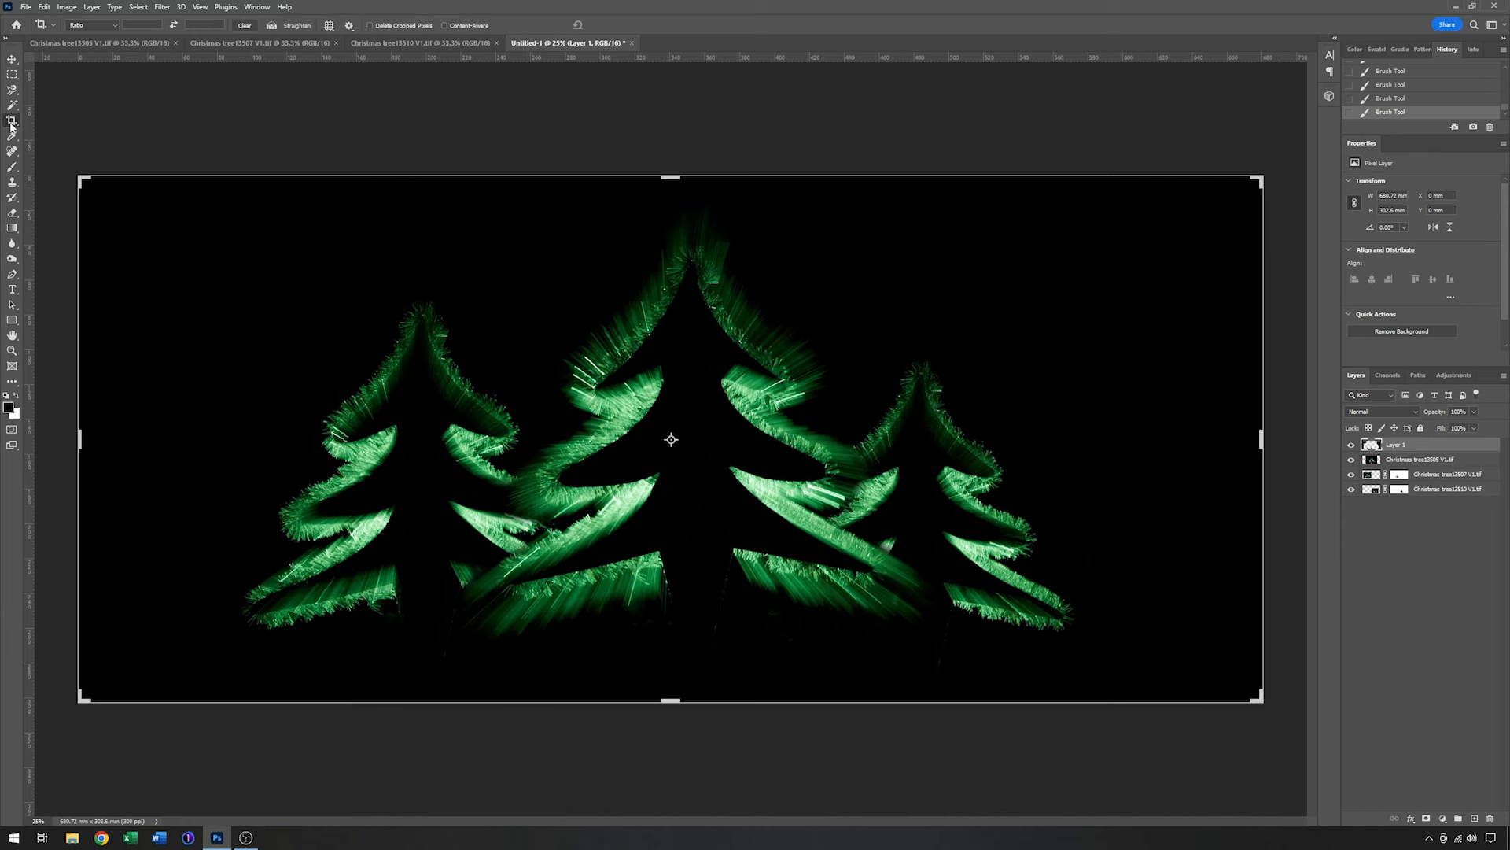
left_click(115, 24)
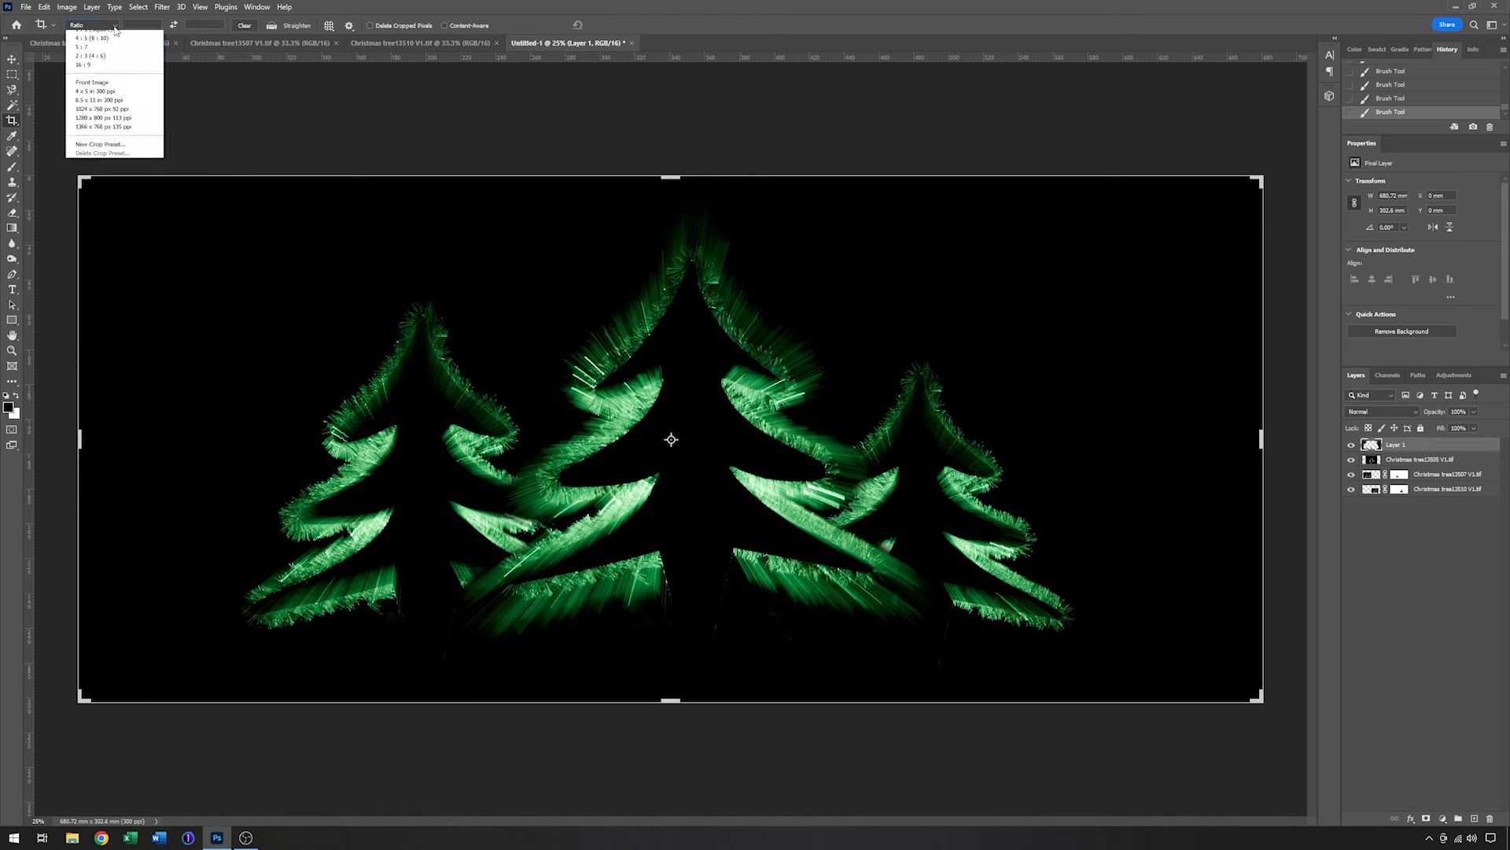
left_click(83, 64)
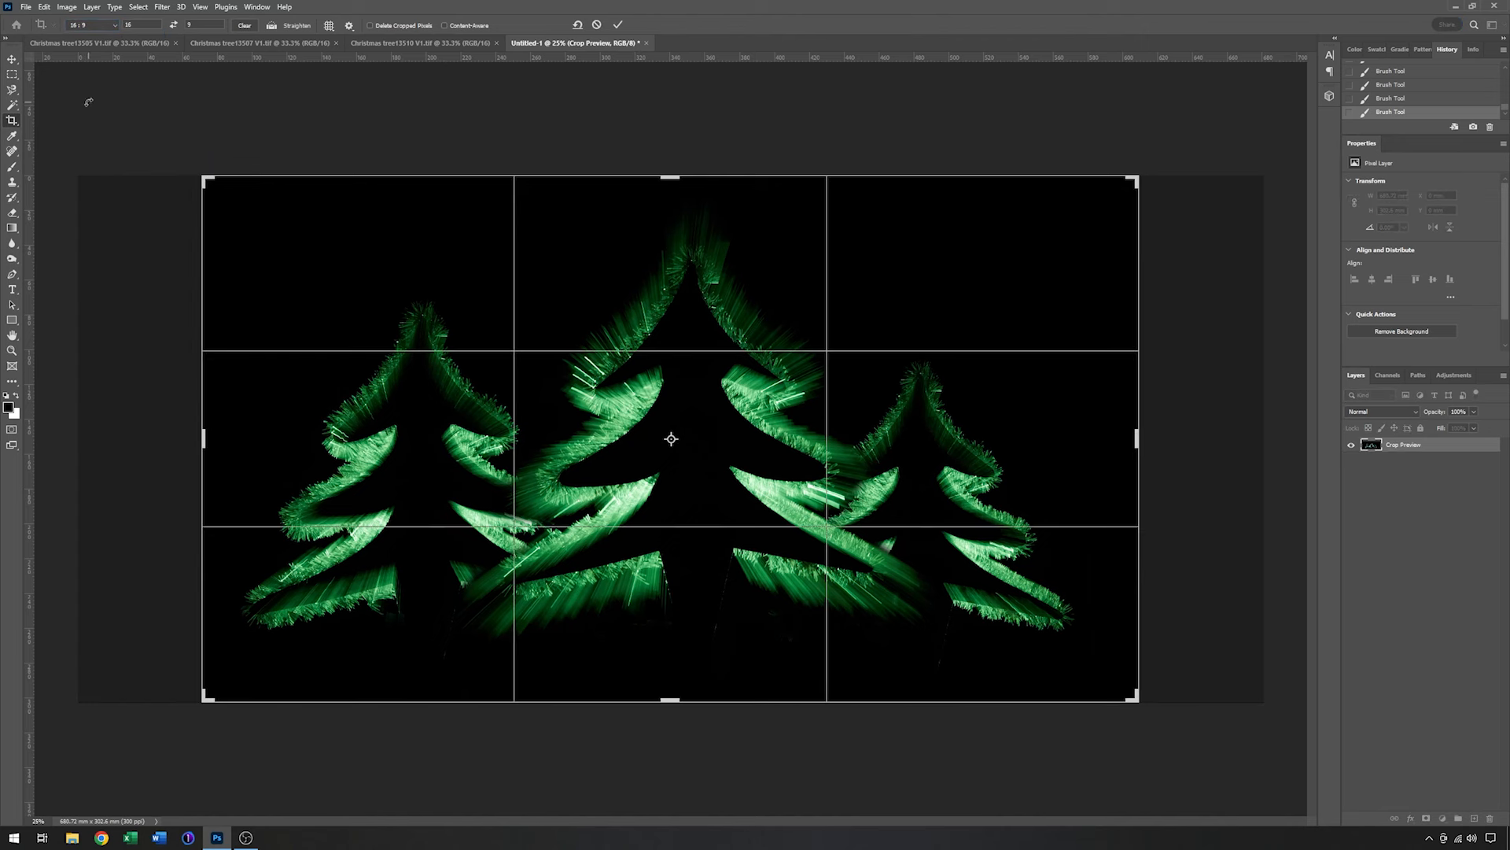
mouse_move(148, 104)
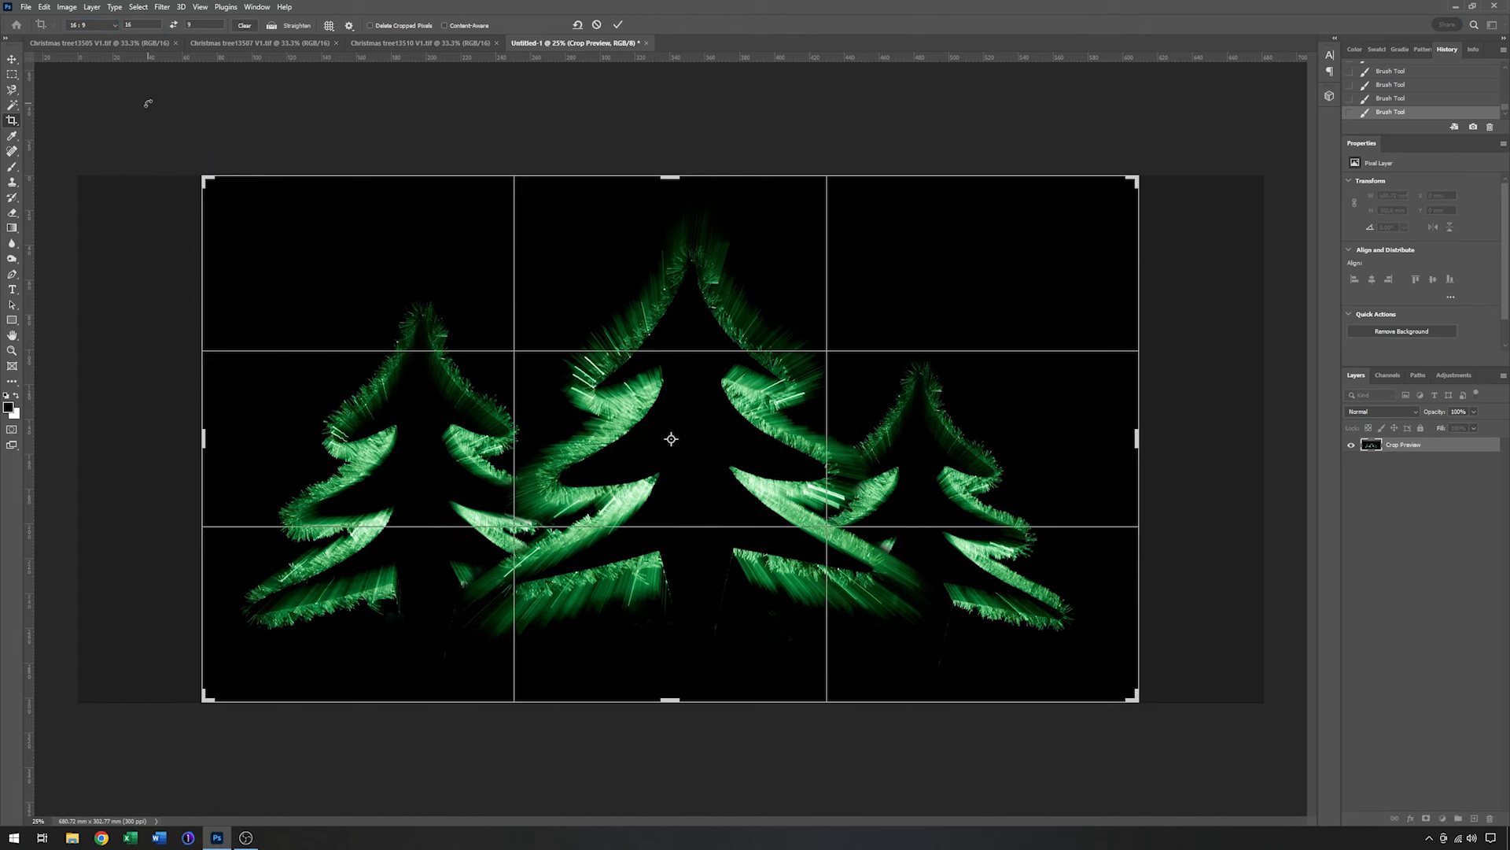